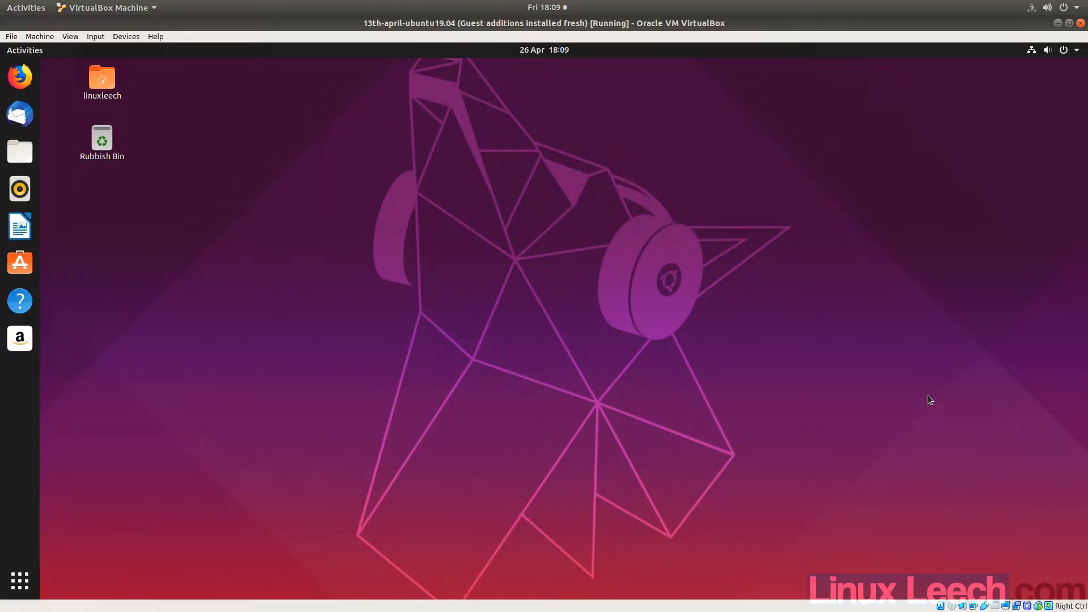
{"action": "mouse_move", "coordinate": [928, 396]}
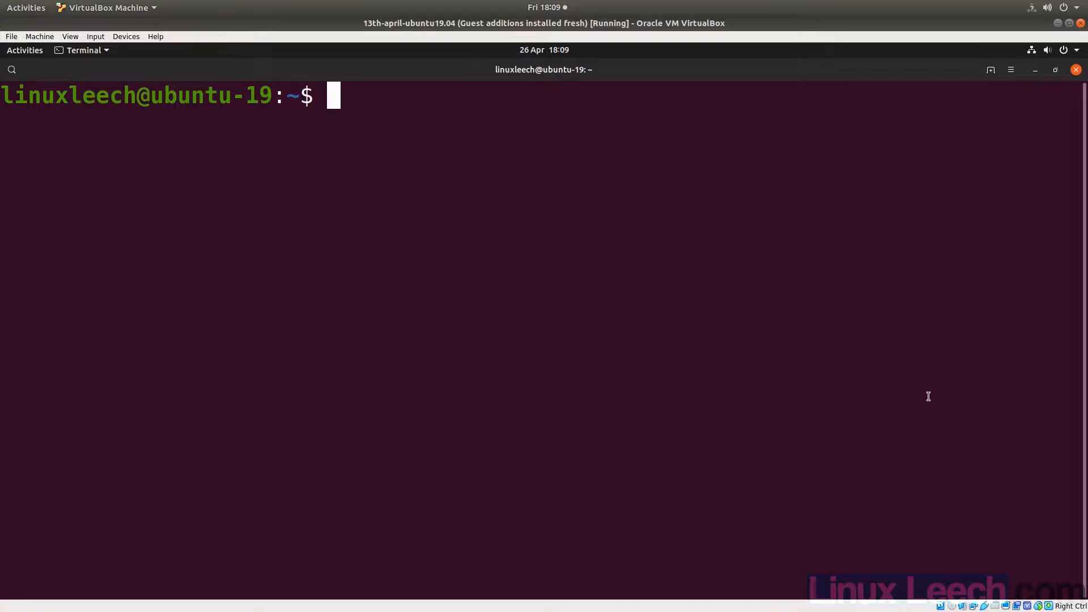
Assign A="This is A" and B="This is B" in the shell.
{"action": "type", "text": "A"}
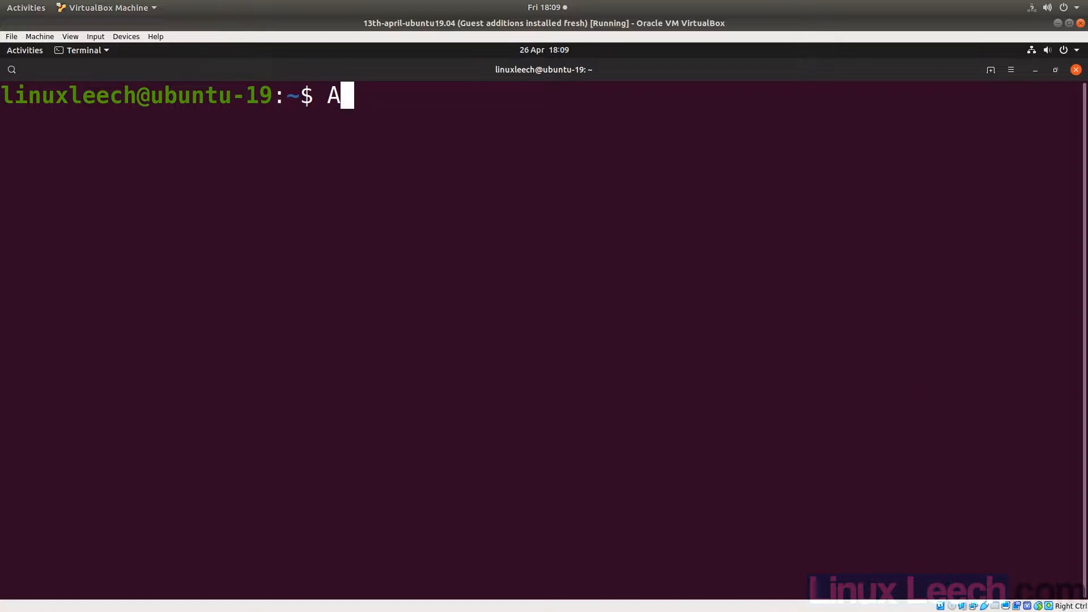
{"action": "type", "text": "=\"\""}
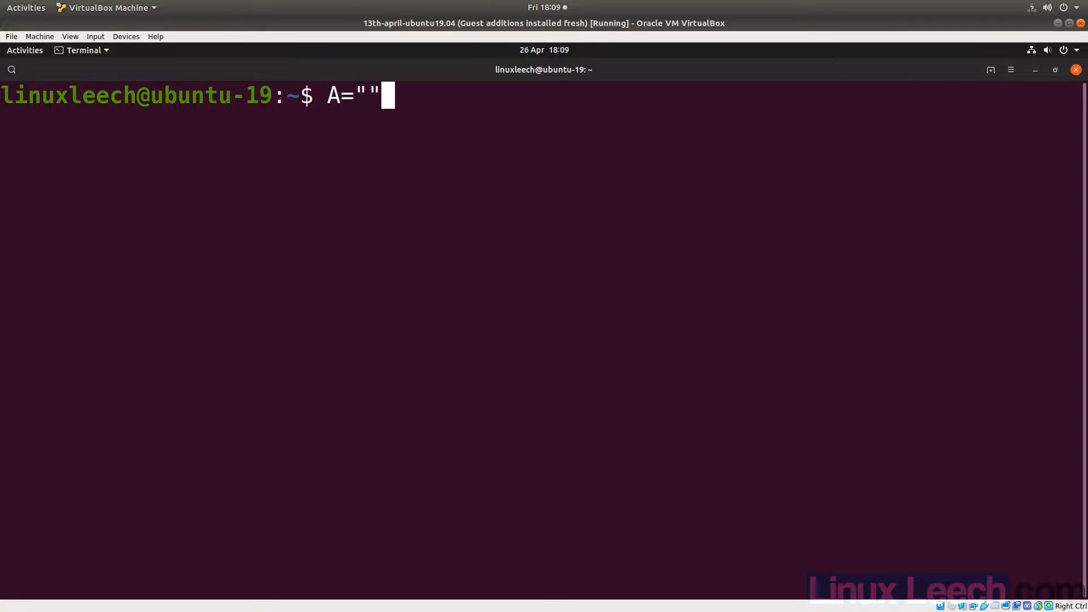
{"action": "type", "text": "Th"}
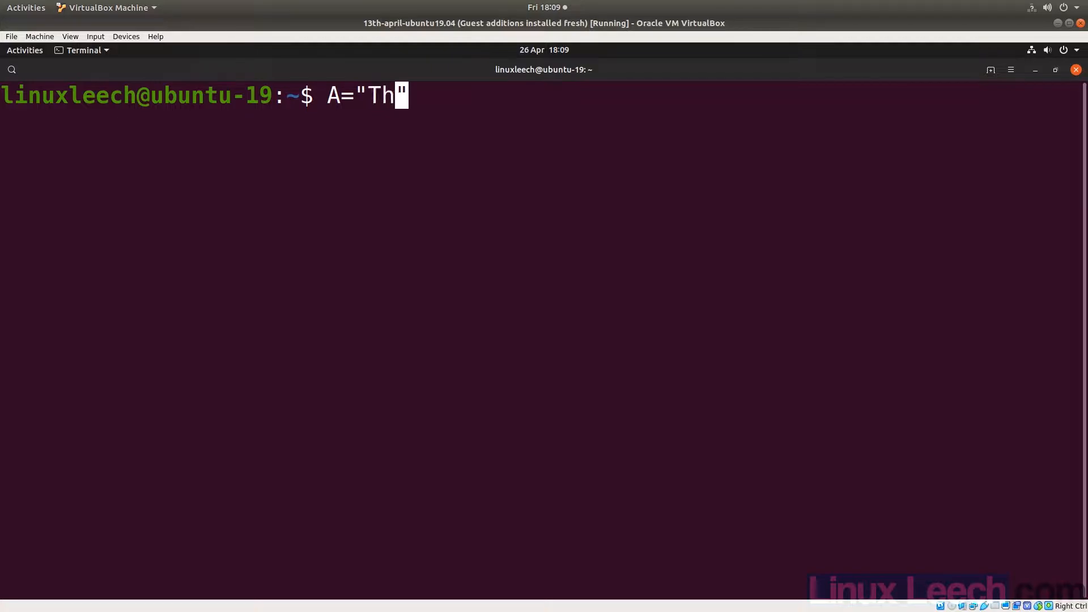
{"action": "type", "text": "is is A"}
{"action": "type", "text": "B=\""}
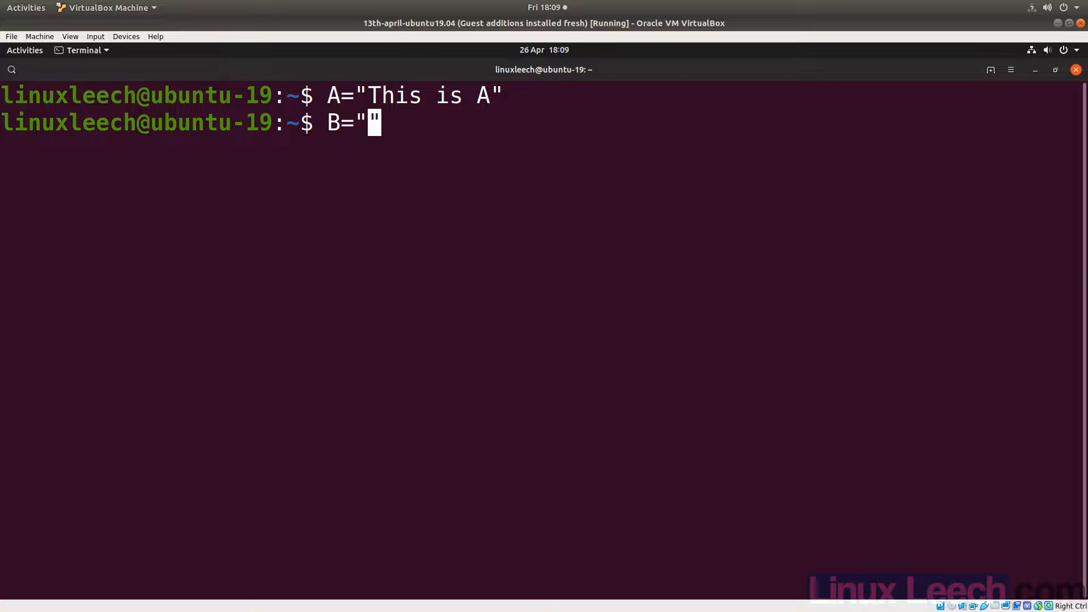
{"action": "type", "text": "This is B"}
{"action": "type", "text": "echo"}
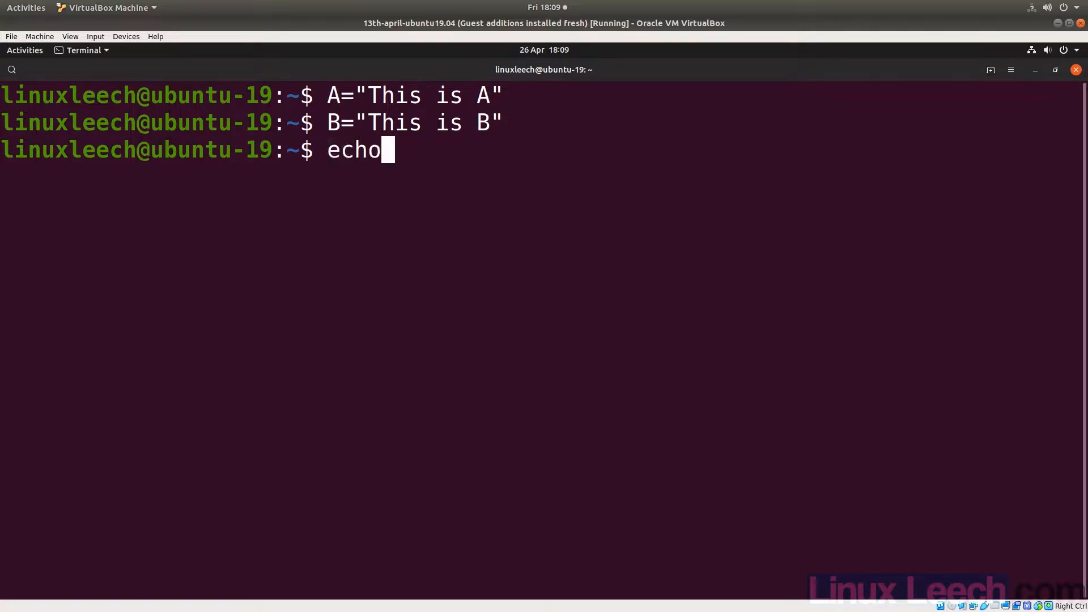
Print the values of $A and $B with echo.
{"action": "type", "text": "$A"}
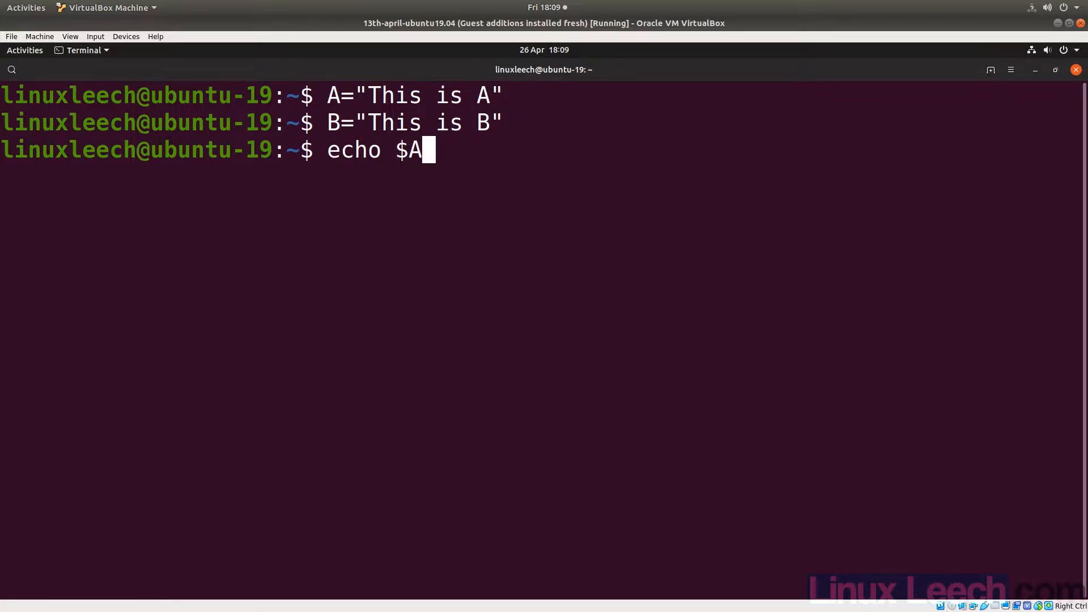
{"action": "key", "text": "Return"}
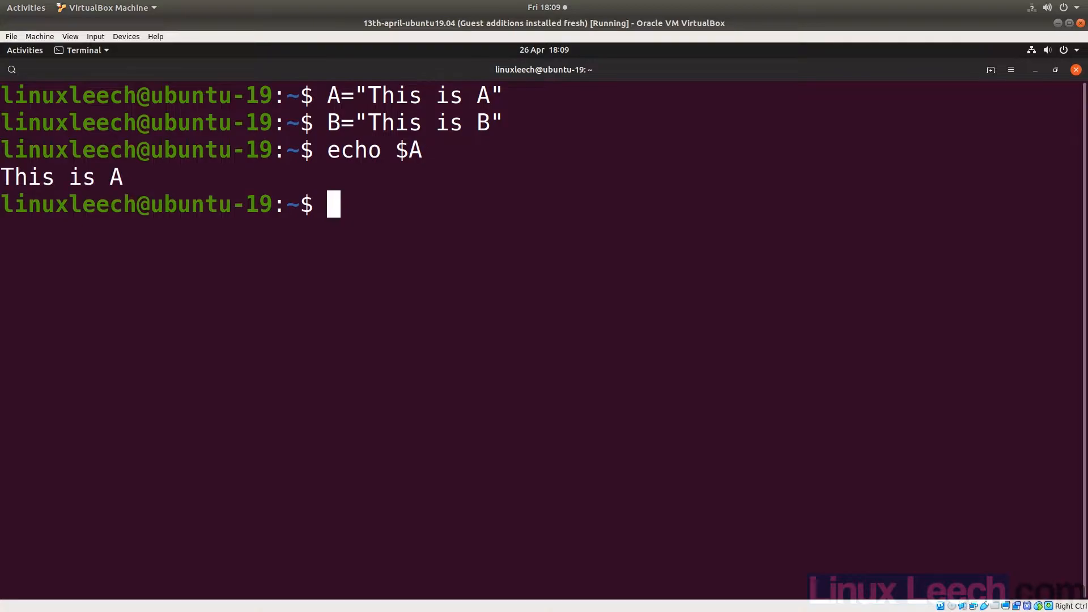
{"action": "type", "text": "echo $B"}
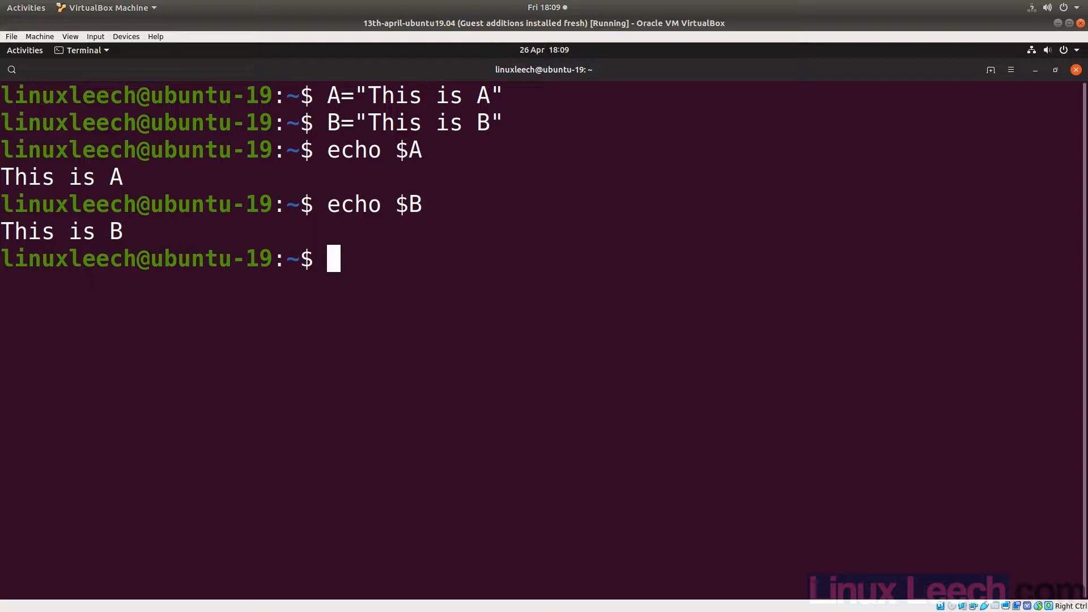
Write foo in Vim with lines echo $A and echo $B, then save and quit.
{"action": "type", "text": "vim"}
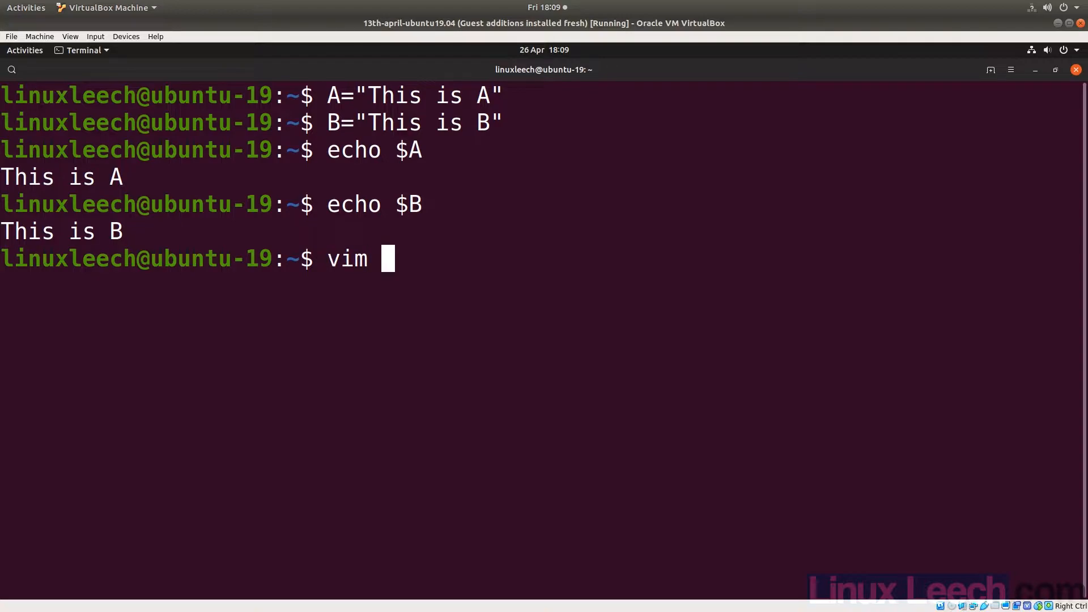
{"action": "type", "text": "foo"}
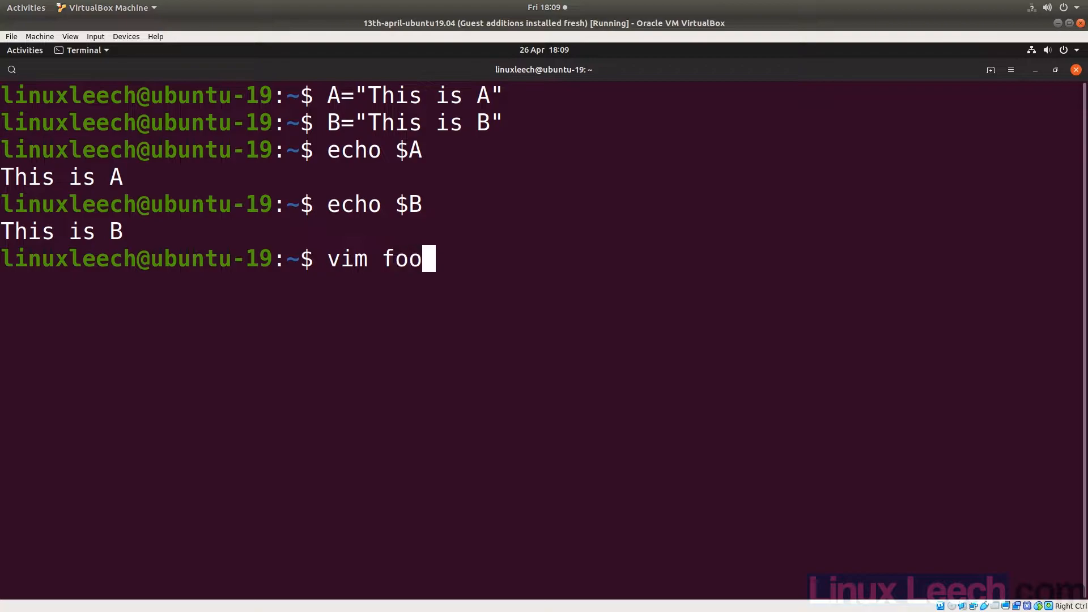
{"action": "key", "text": "Return"}
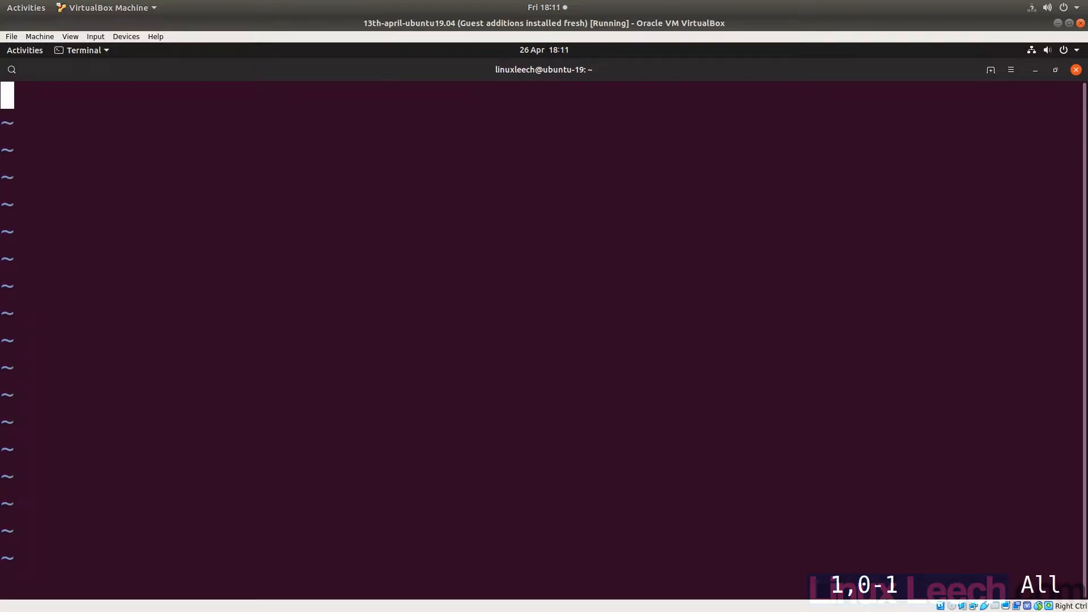
{"action": "type", "text": "echo"}
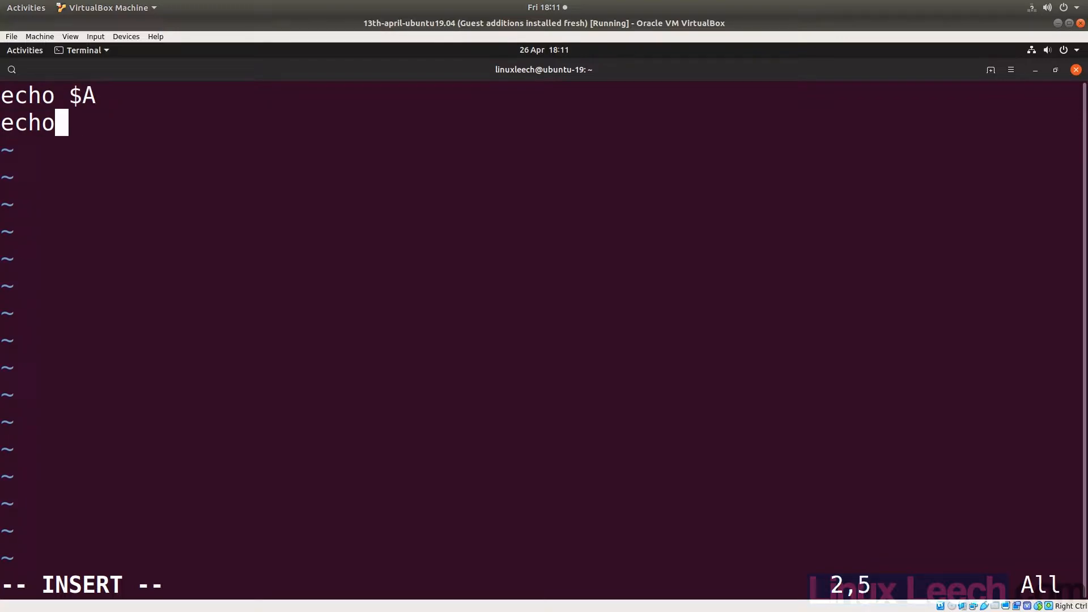
{"action": "type", "text": "$B"}
{"action": "type", "text": "cho"}
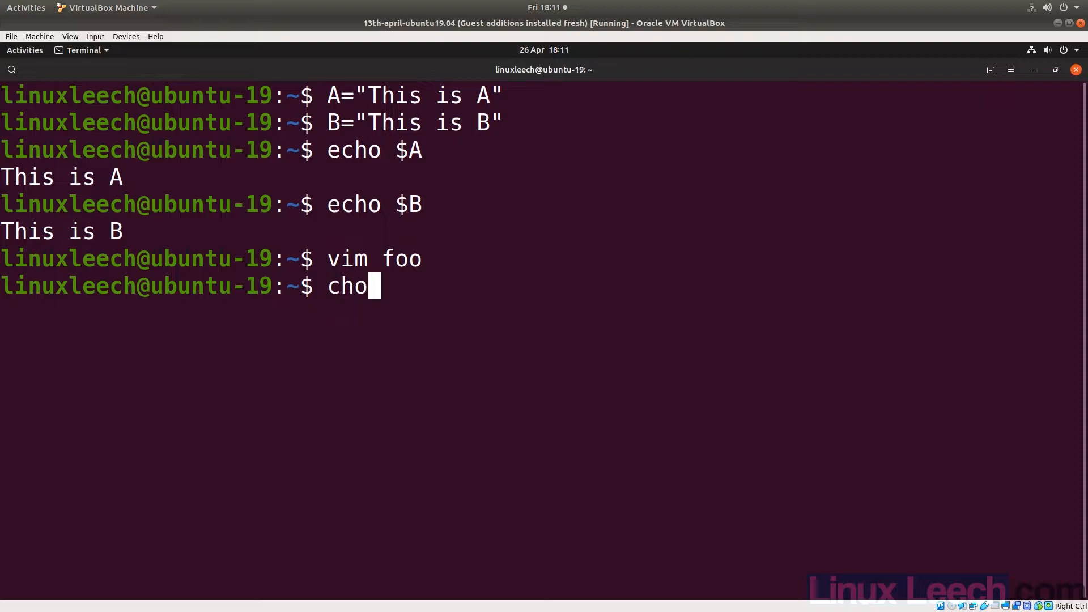
Run chmod u+x foo, then ./foo, which prints only blank lines.
{"action": "key", "text": "BackSpace"}
{"action": "type", "text": "mod u"}
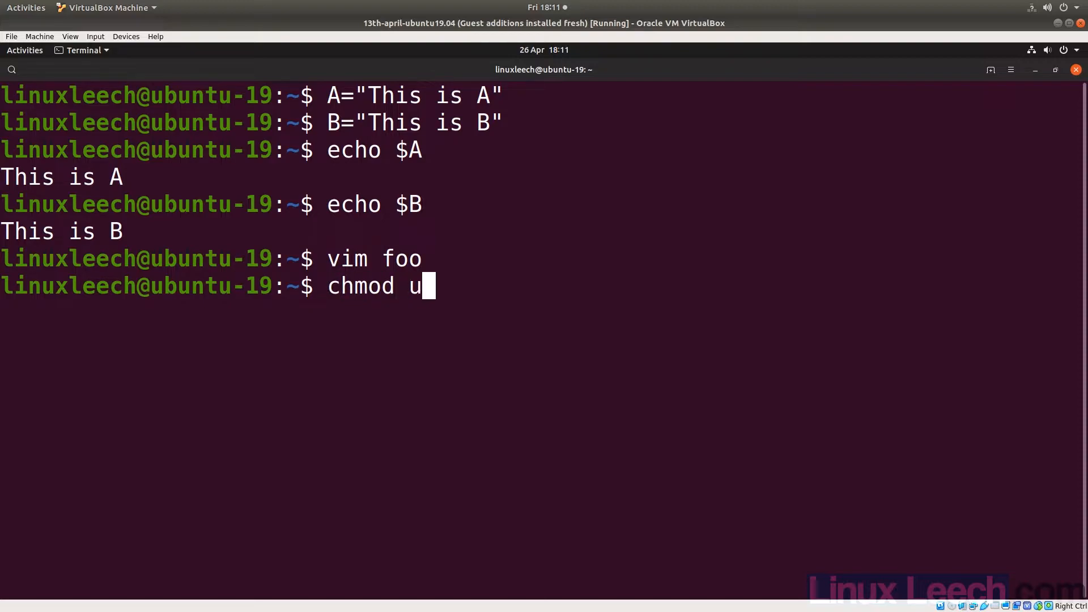
{"action": "type", "text": "+x"}
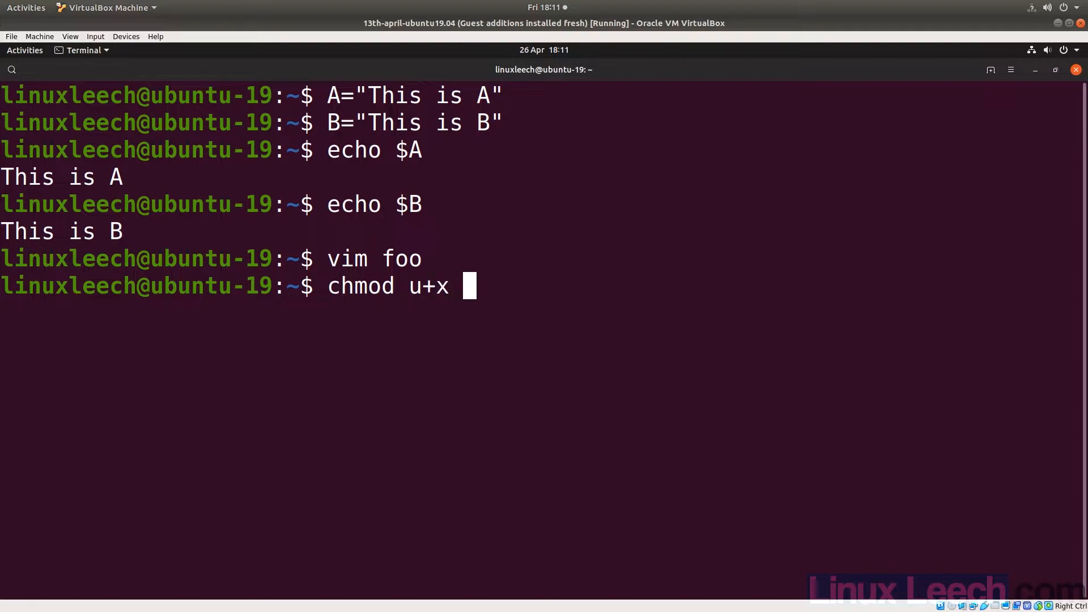
{"action": "type", "text": "foo"}
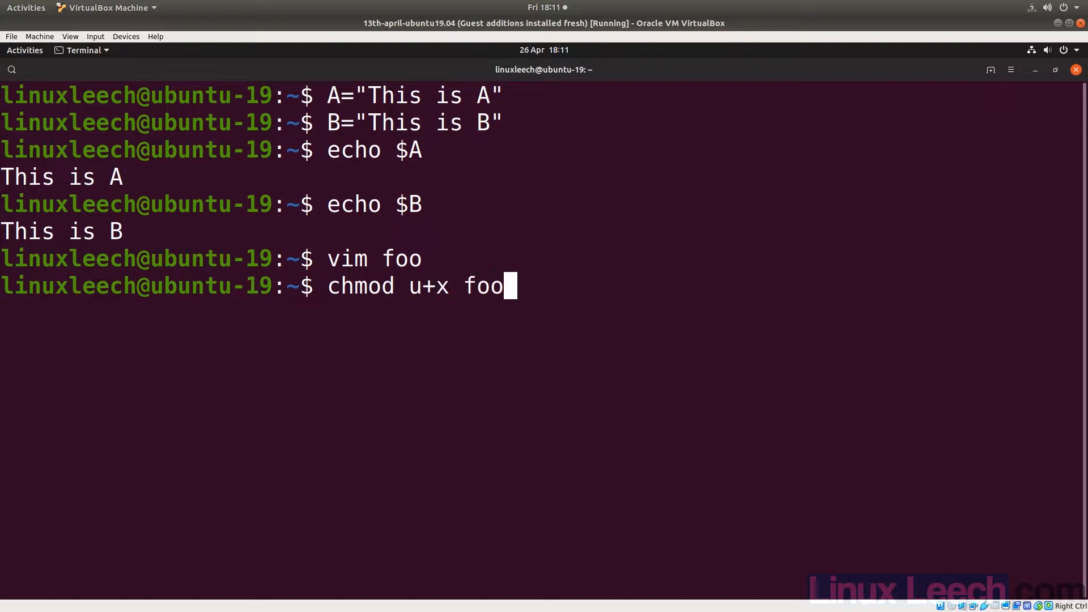
{"action": "key", "text": "Return"}
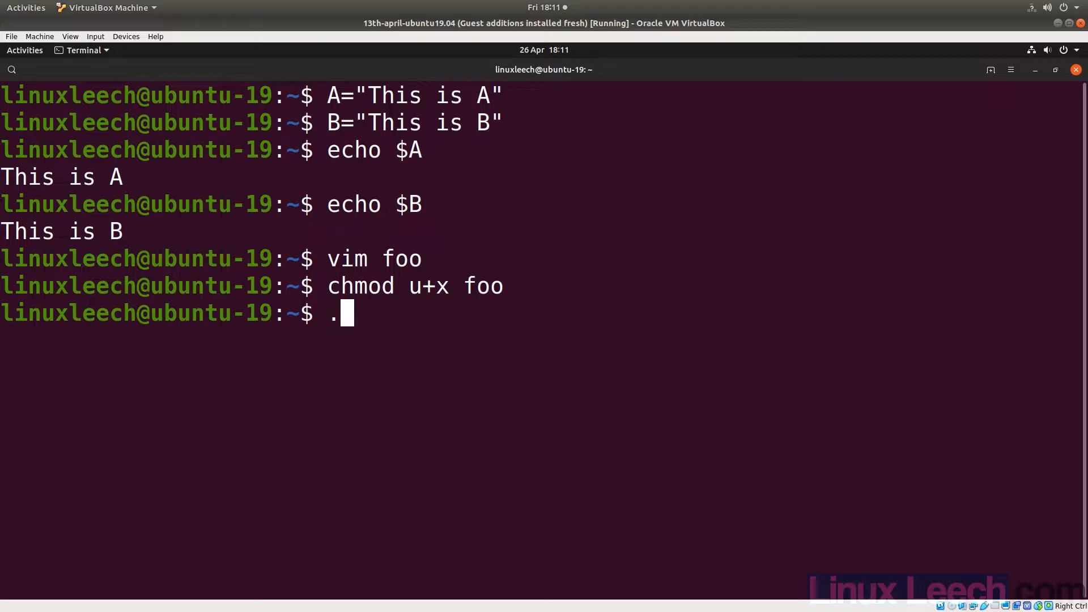
{"action": "type", "text": "/foo"}
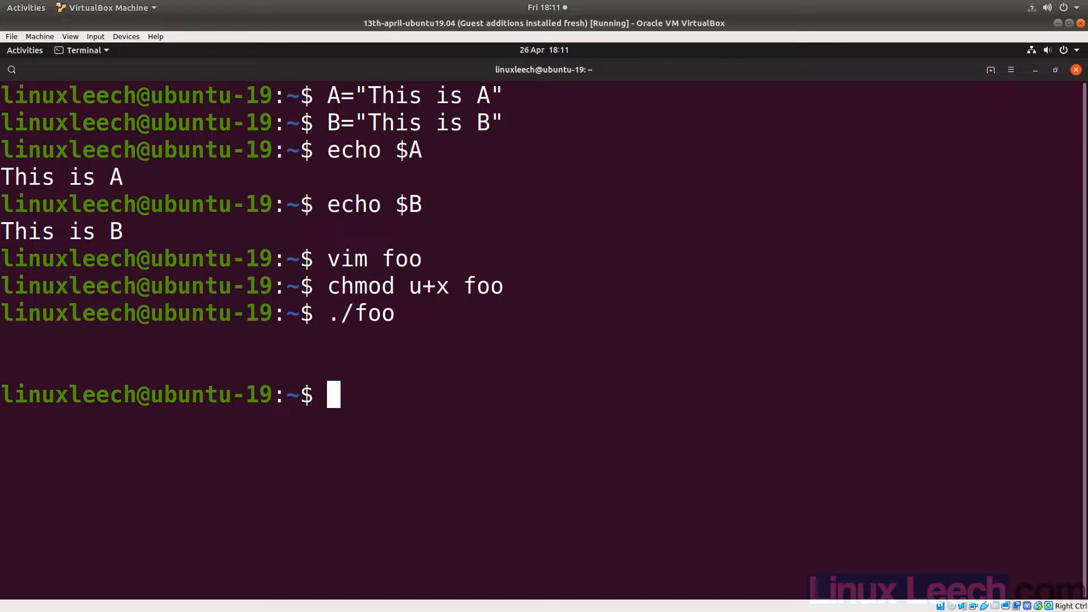
Export A and run ./foo, printing "This is A".
{"action": "type", "text": "export"}
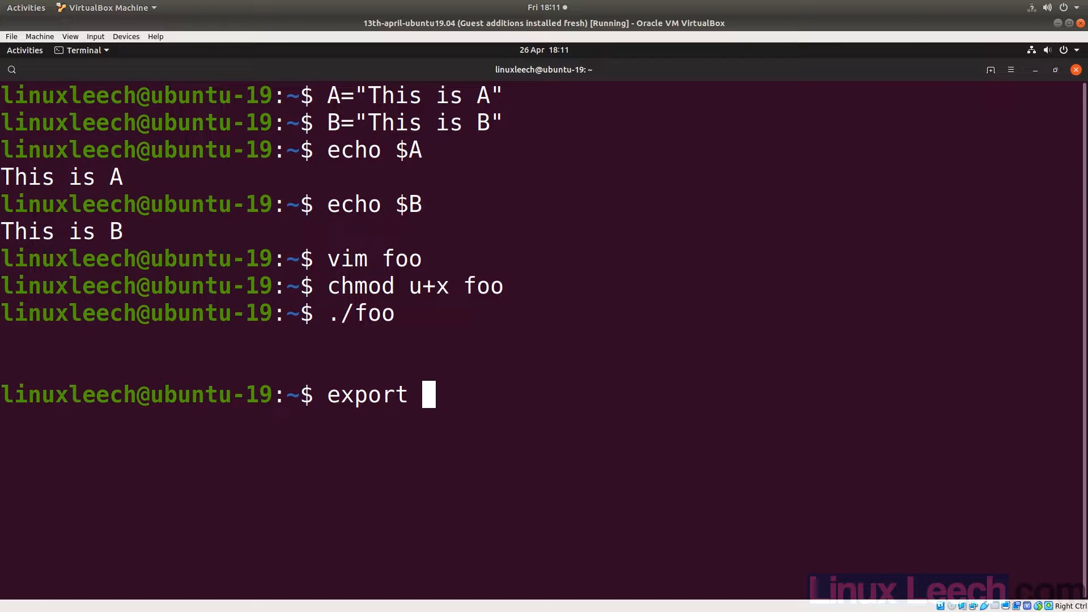
{"action": "type", "text": "A"}
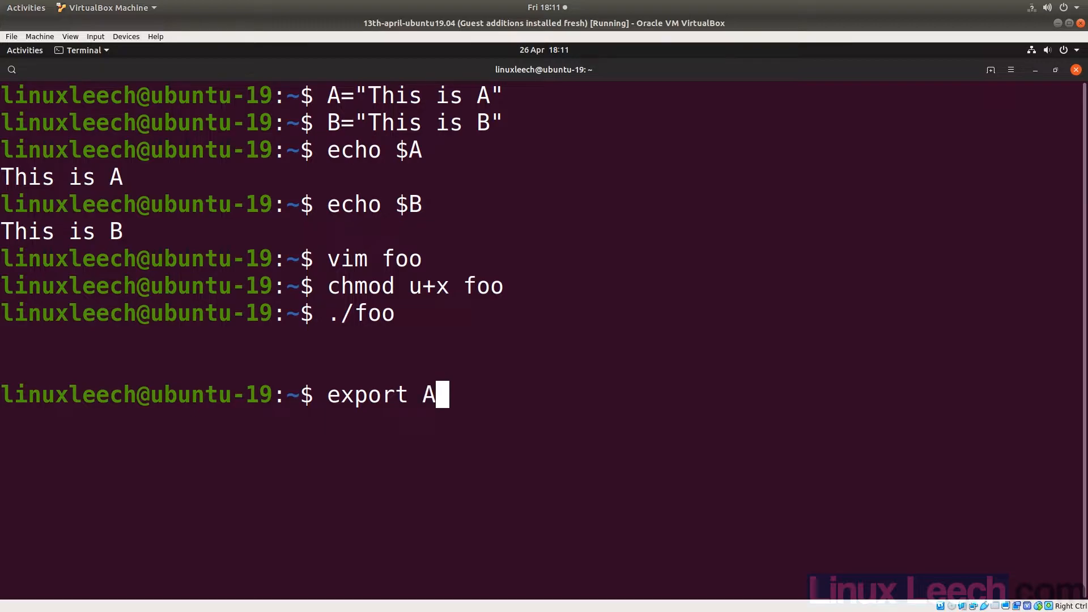
{"action": "key", "text": "Return"}
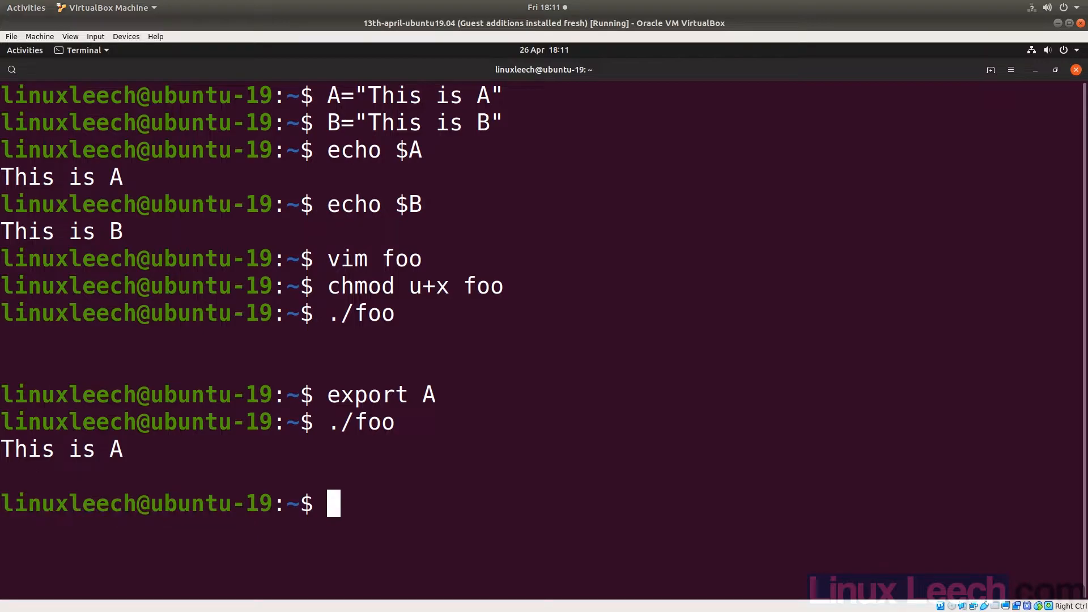
{"action": "type", "text": "./foo"}
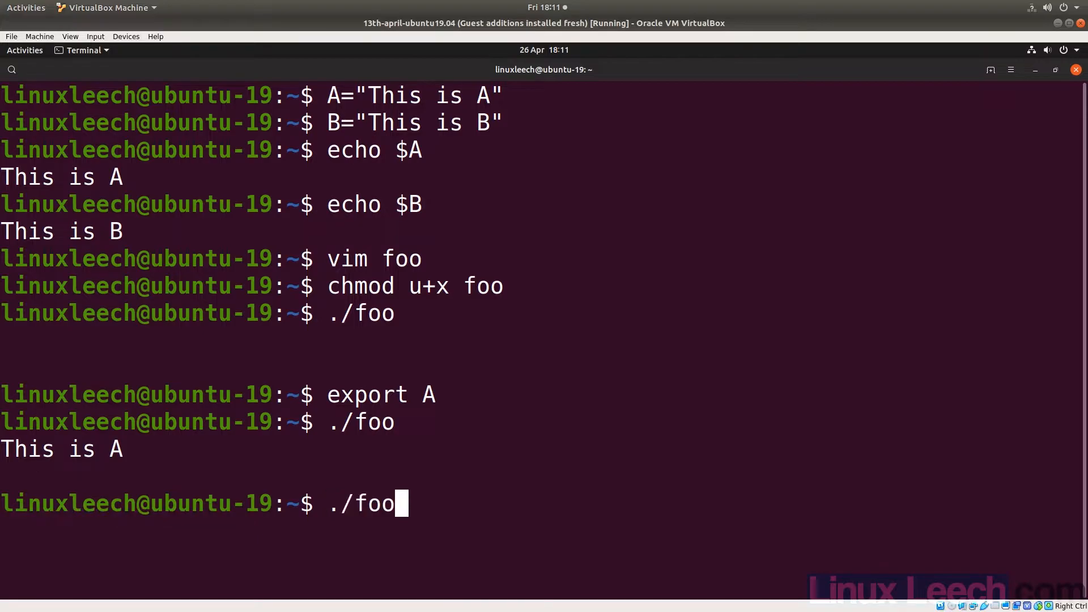
Export B and run ./foo again, printing both lines.
{"action": "type", "text": "export"}
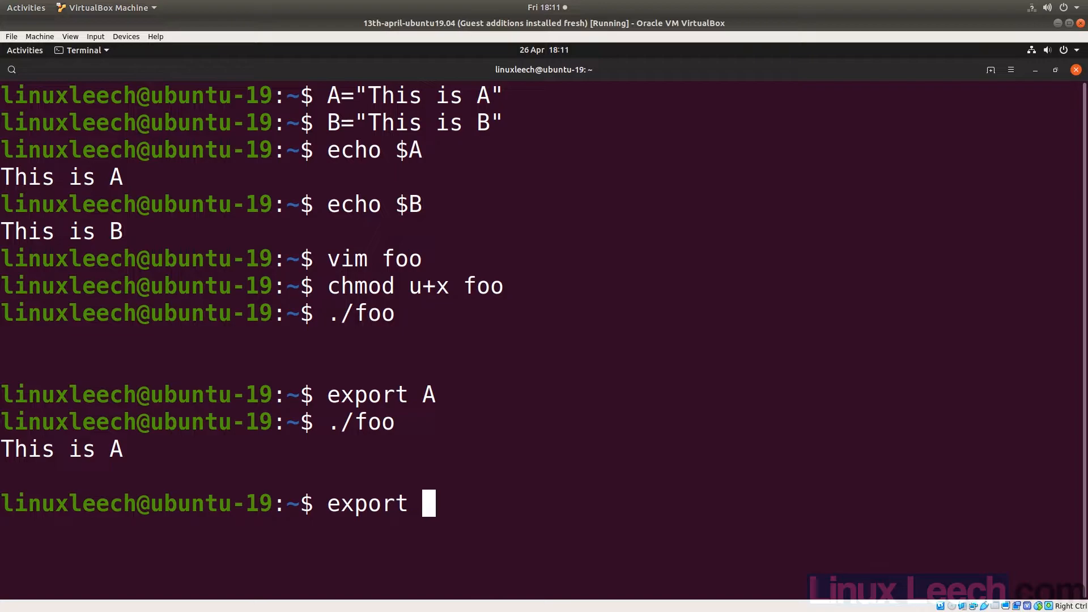
{"action": "type", "text": "B"}
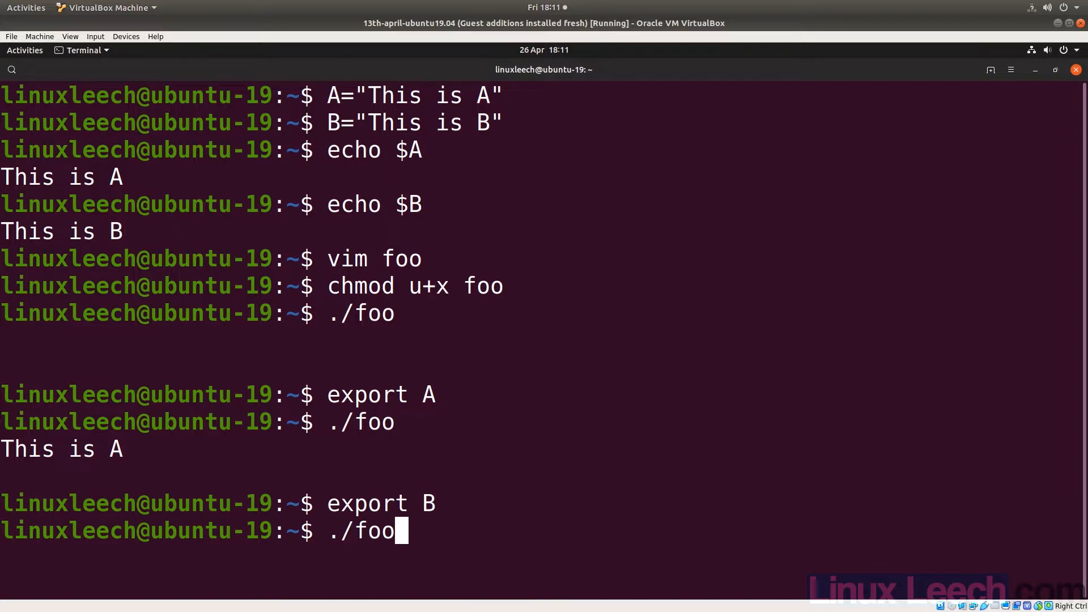
{"action": "key", "text": "Return"}
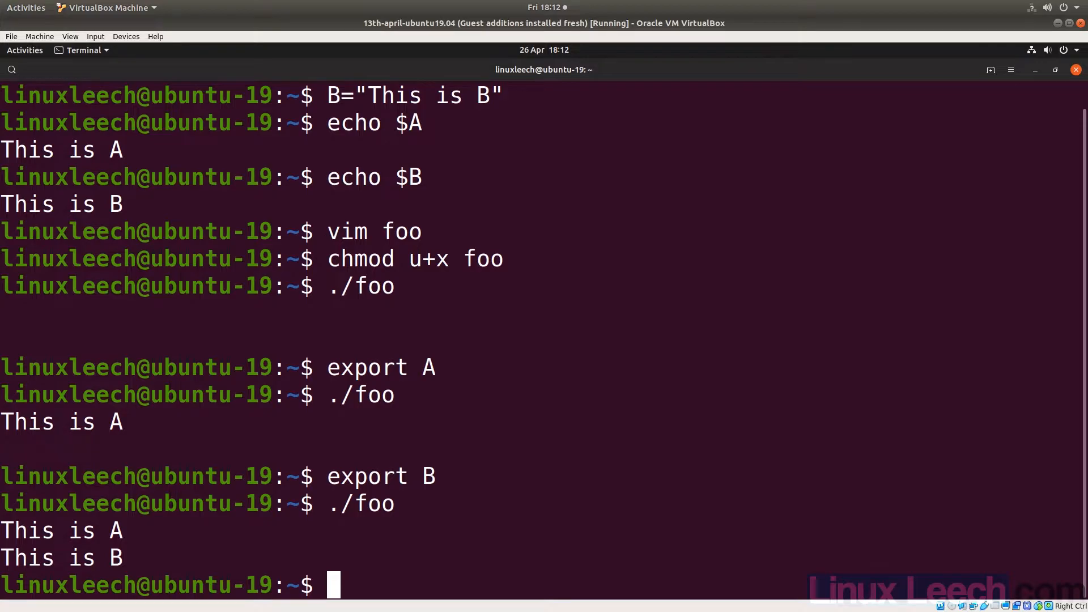
Define func () { echo "This is func"; } and call func to print its line.
{"action": "type", "text": "vim foo"}
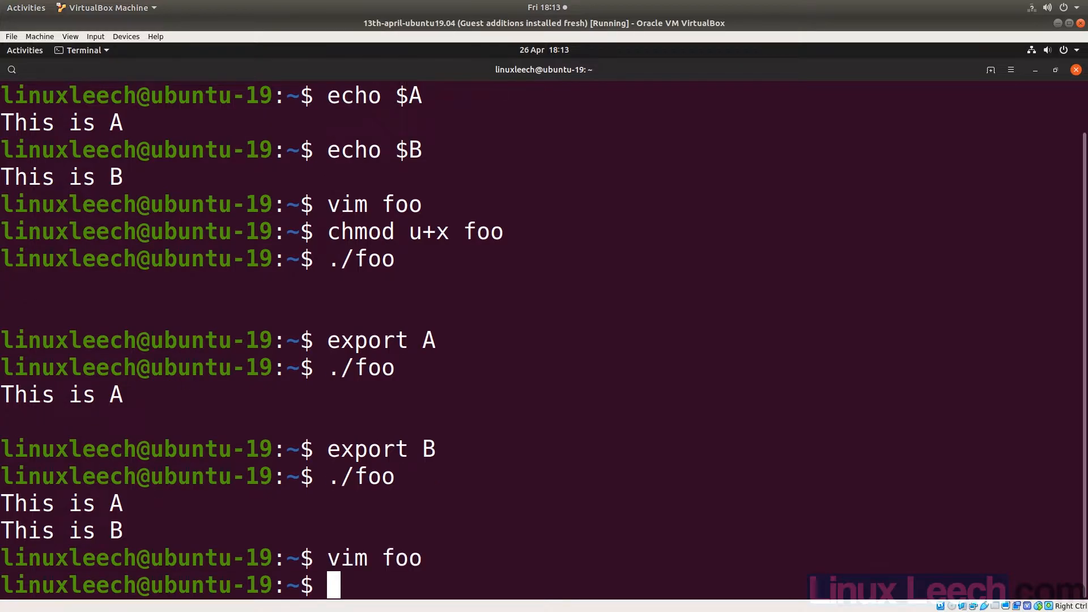
{"action": "type", "text": "func"}
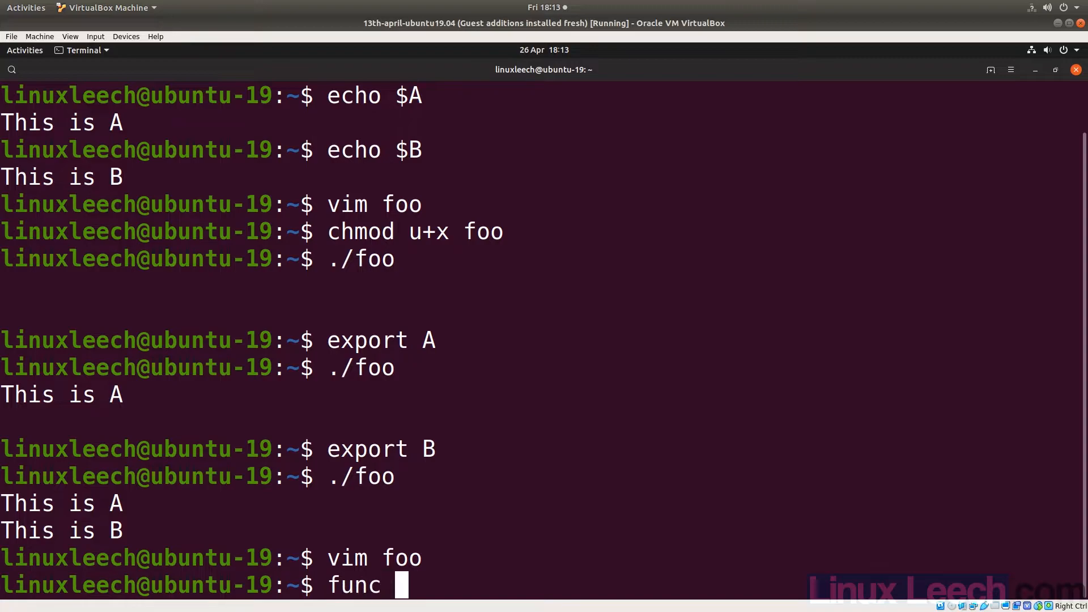
{"action": "type", "text": "()"}
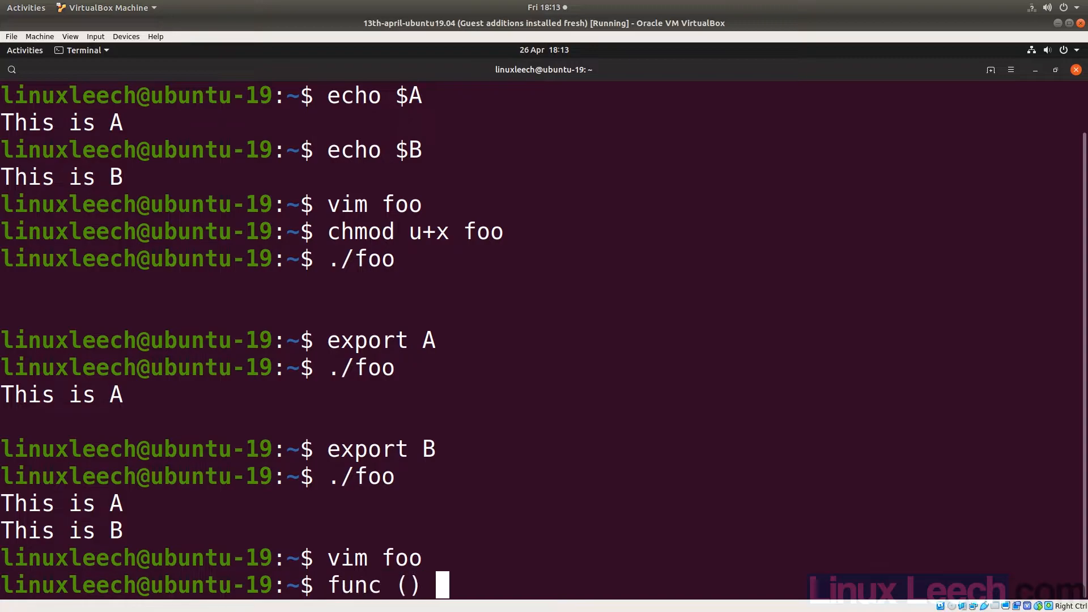
{"action": "type", "text": "{"}
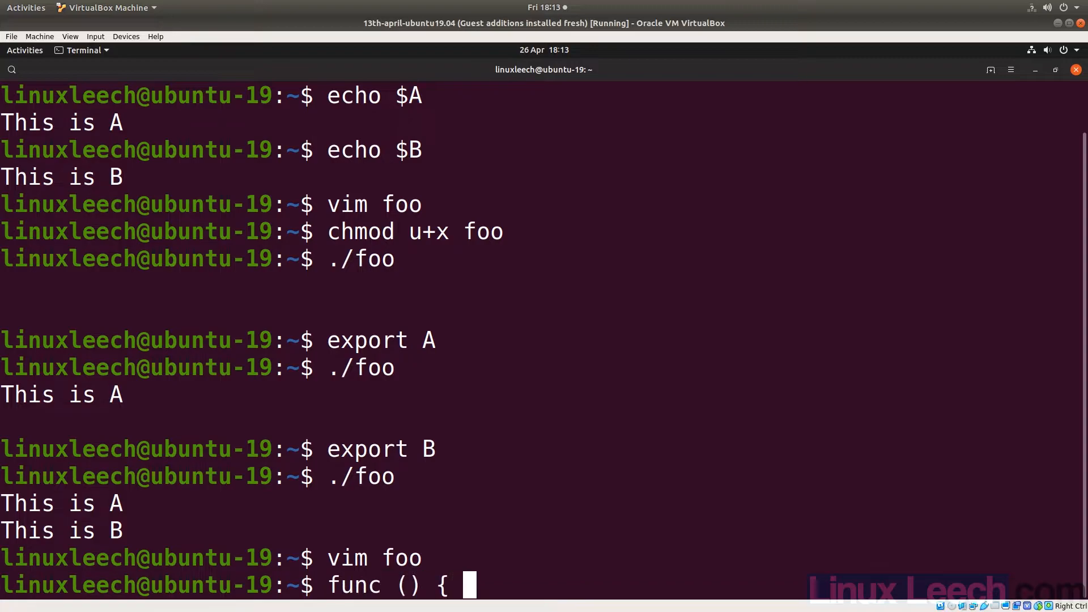
{"action": "type", "text": "echo"}
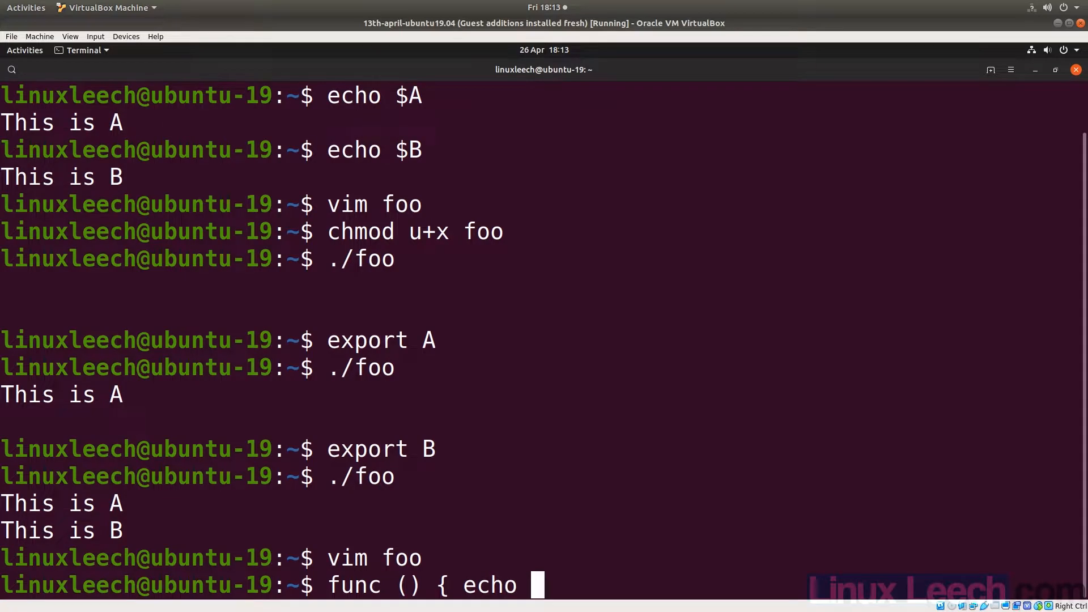
{"action": "type", "text": "\"This is\""}
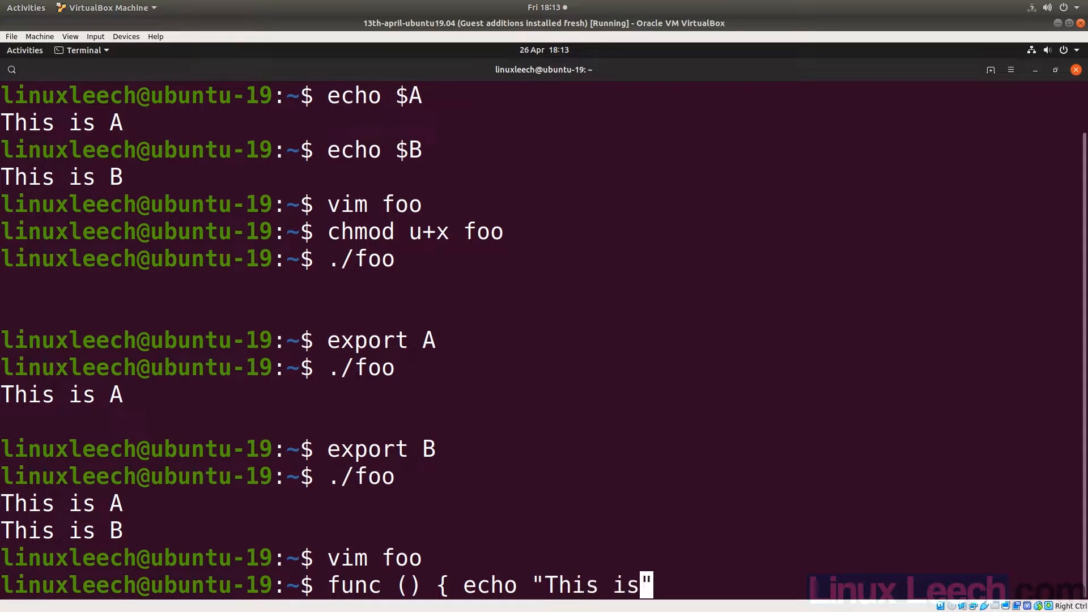
{"action": "type", "text": "func\""}
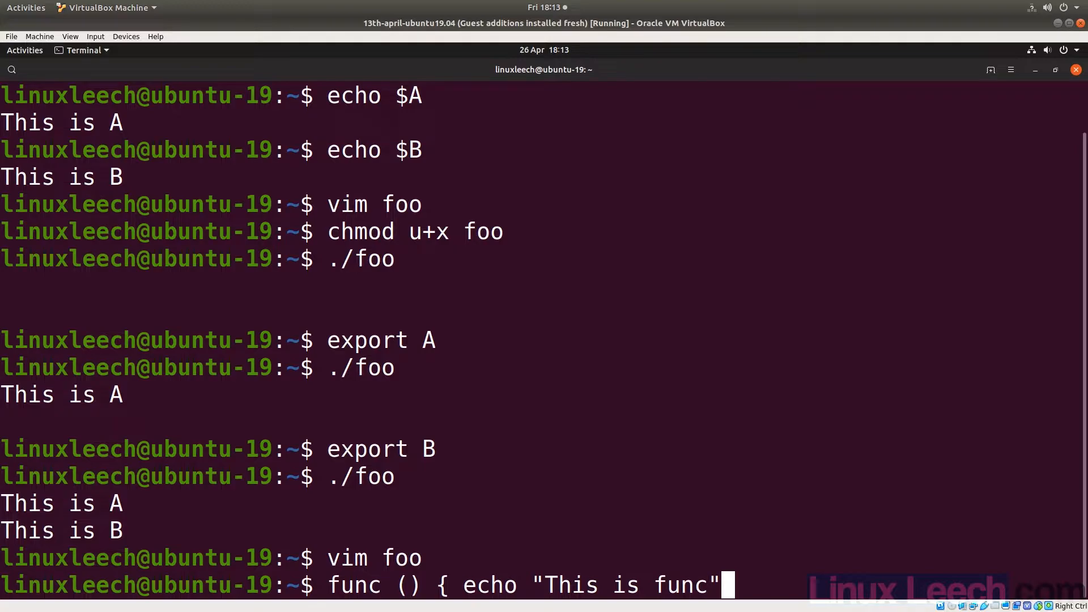
{"action": "type", "text": ";"}
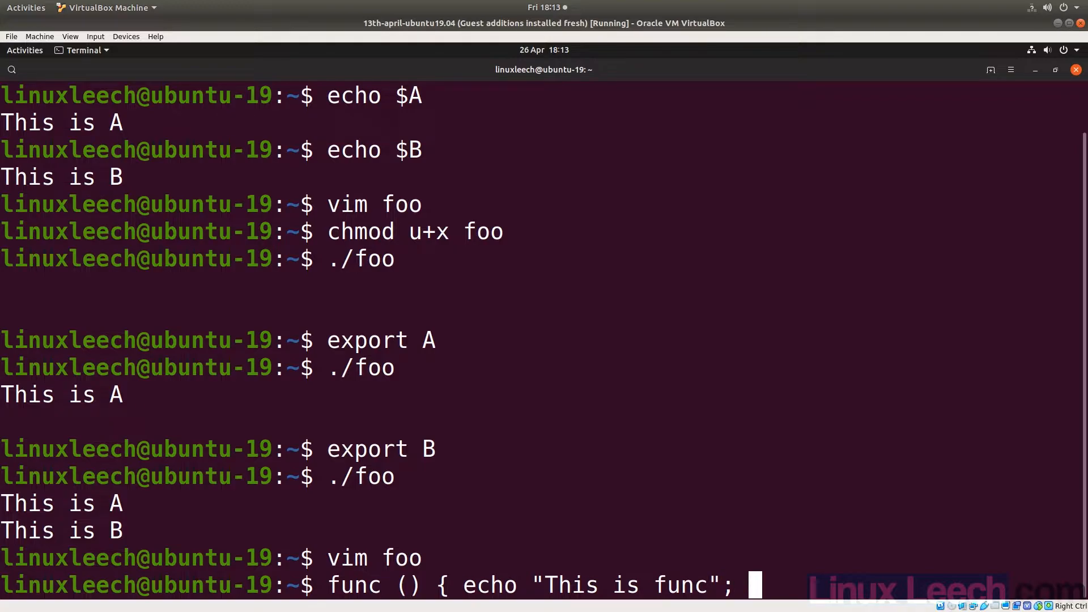
{"action": "type", "text": "}"}
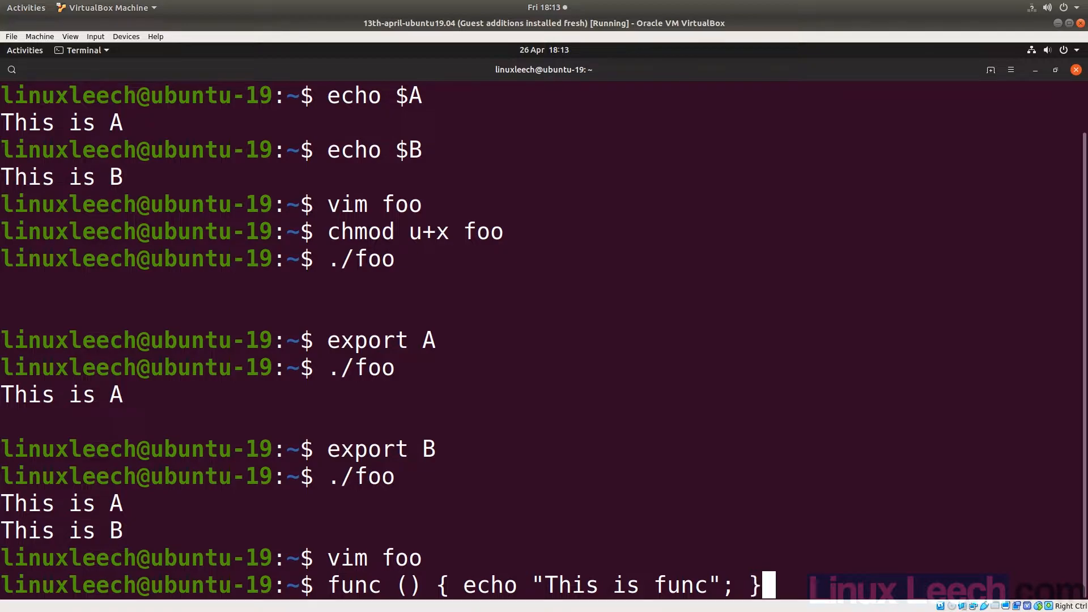
{"action": "key", "text": "Return"}
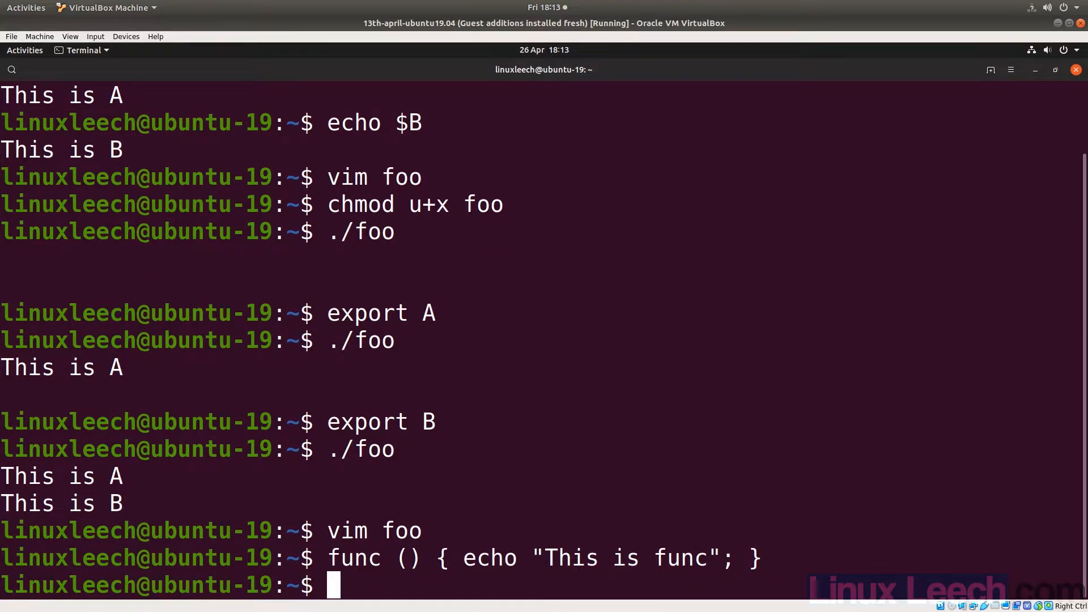
{"action": "type", "text": "func"}
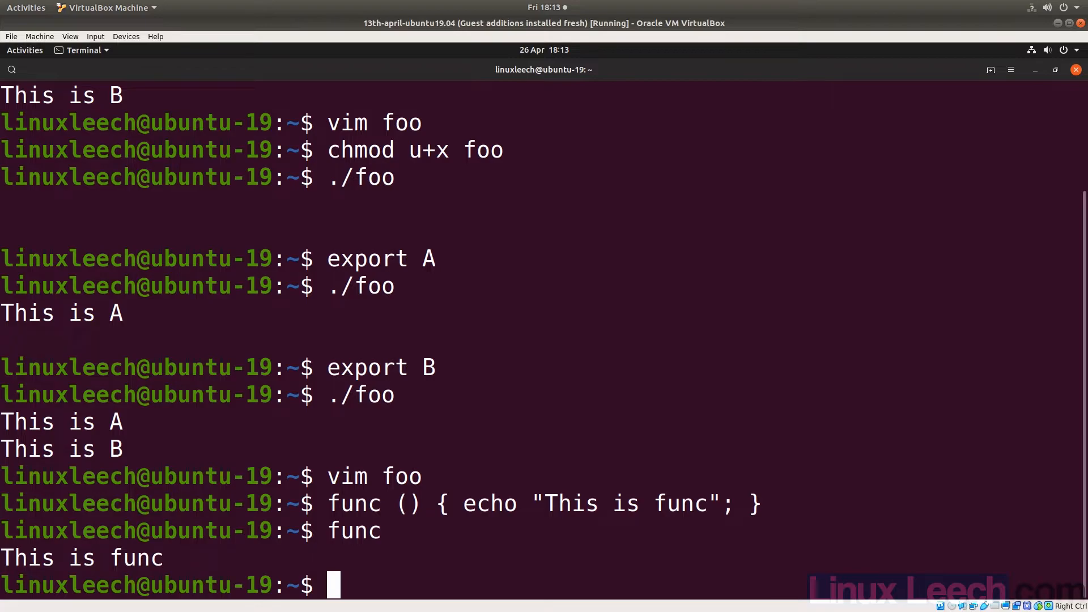
Add a func line to foo in vi and run ./foo, getting "func: command not found".
{"action": "type", "text": "vi"}
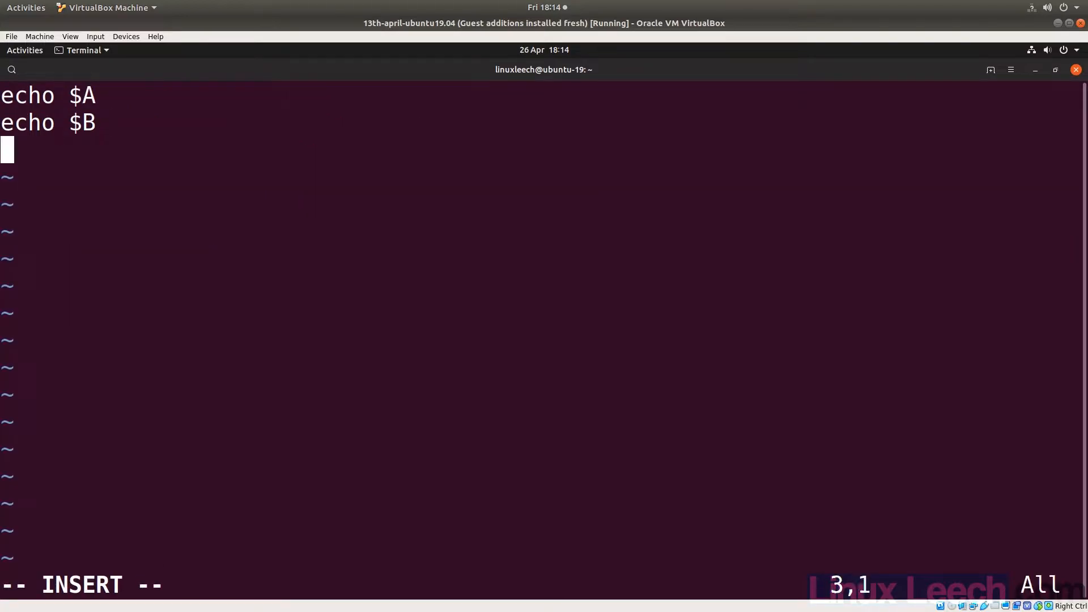
{"action": "type", "text": "func"}
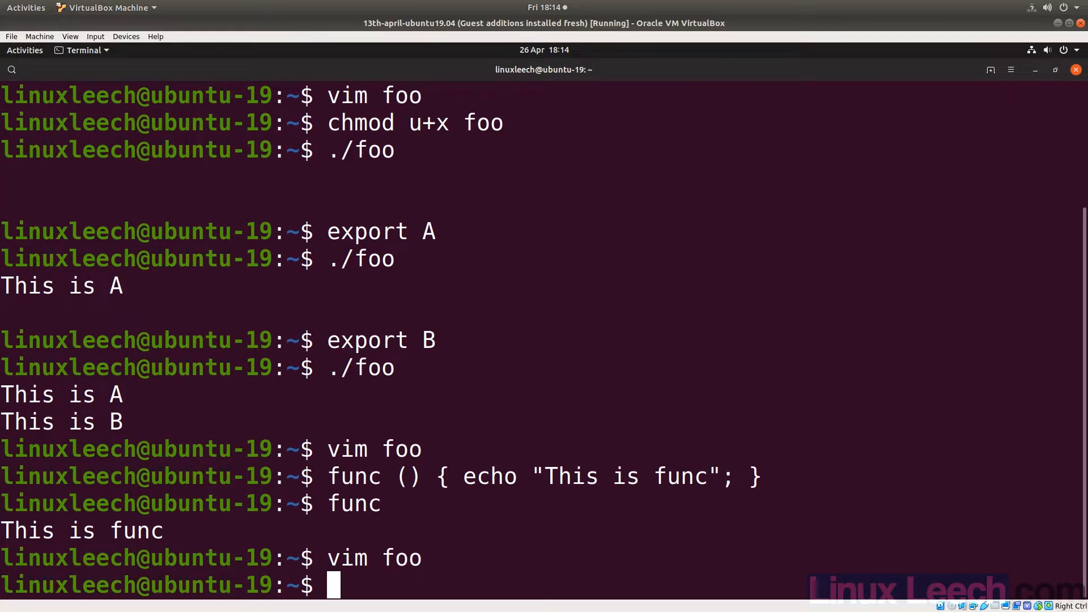
{"action": "type", "text": "./foo"}
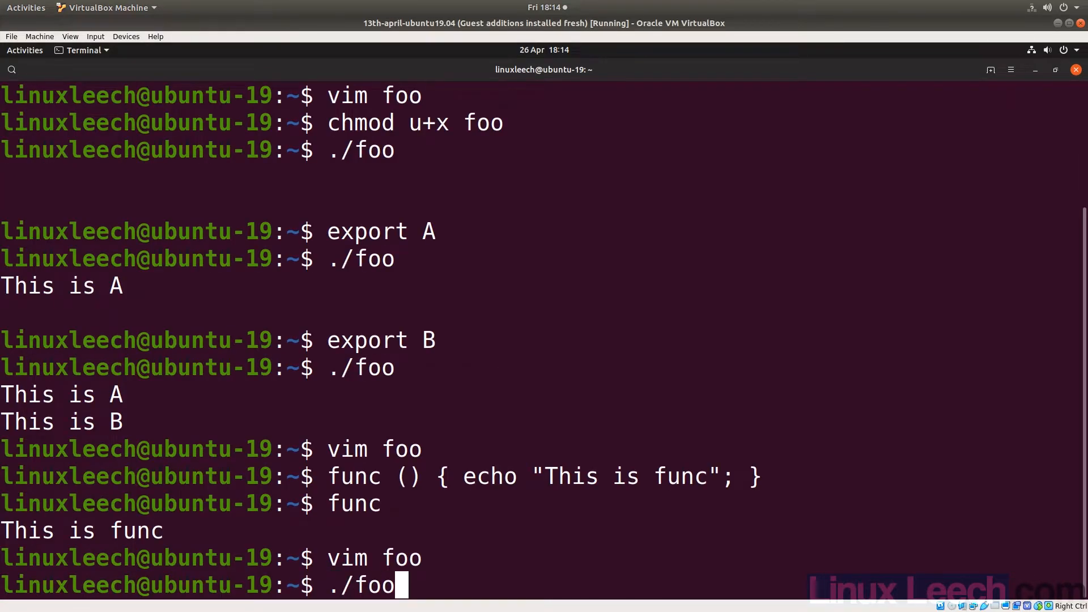
{"action": "key", "text": "Return"}
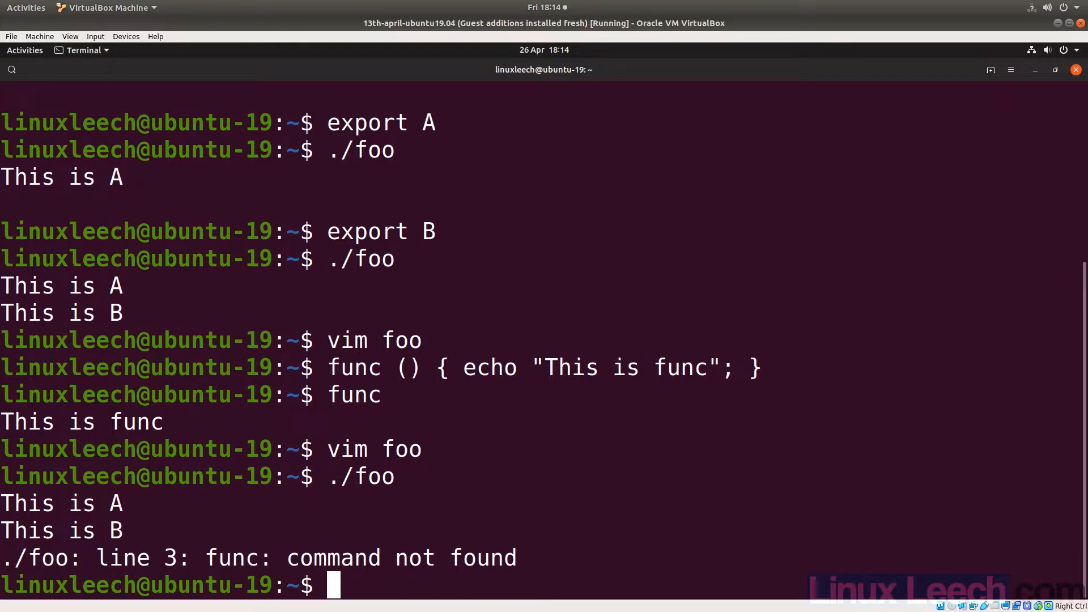
Run export -f func so ./foo also prints "This is func".
{"action": "type", "text": "export -f"}
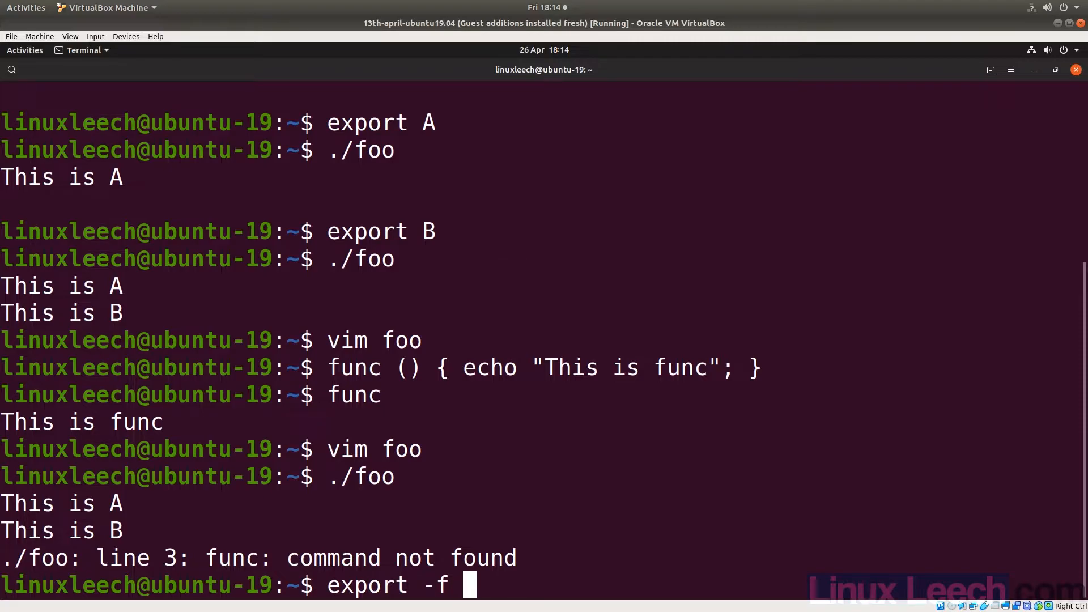
{"action": "type", "text": "func"}
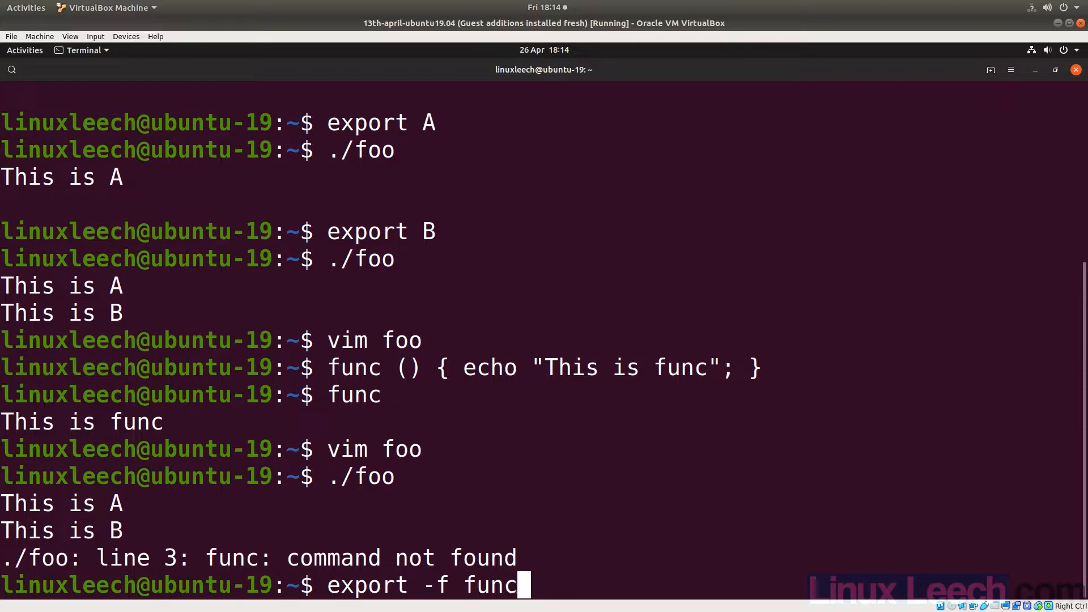
{"action": "key", "text": "Return"}
{"action": "type", "text": "./foo"}
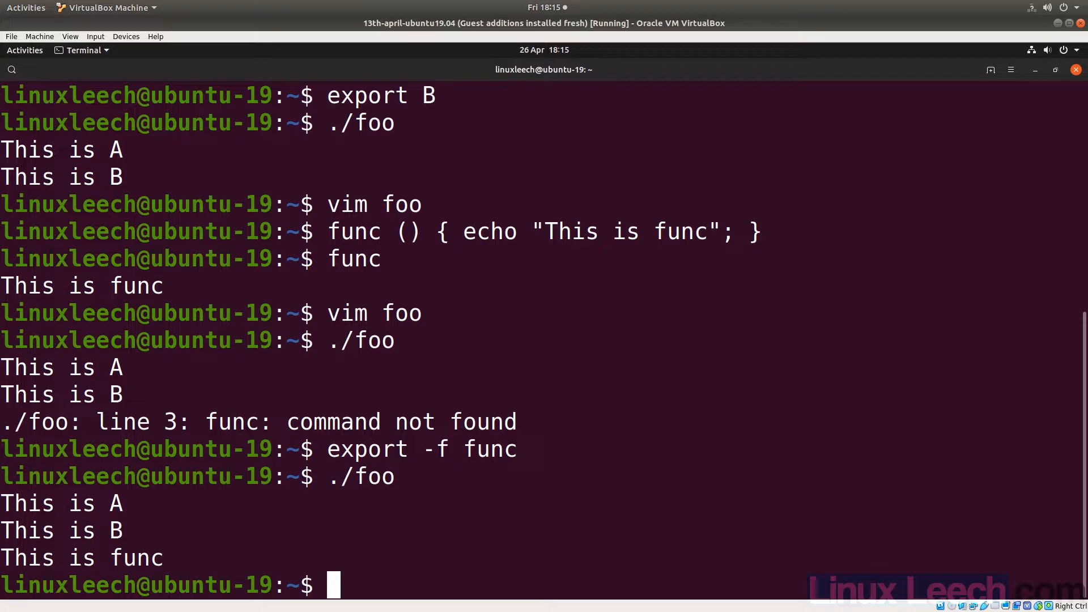
Run export -p and scroll through the declare -x lines, including A and B.
{"action": "type", "text": "export -p"}
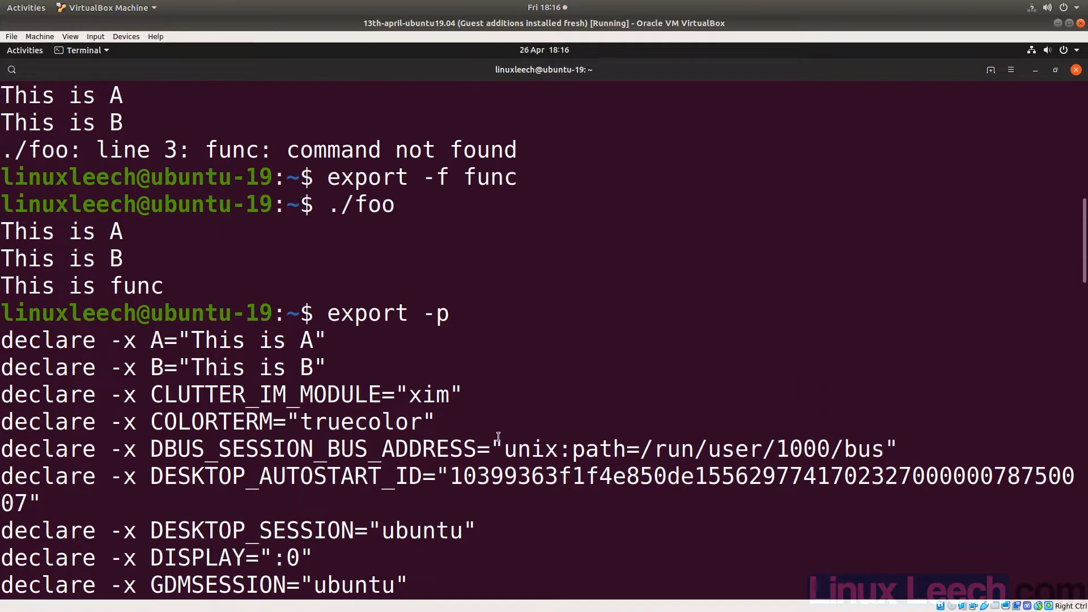
{"action": "scroll", "scroll_direction": "down", "scroll_amount": 3}
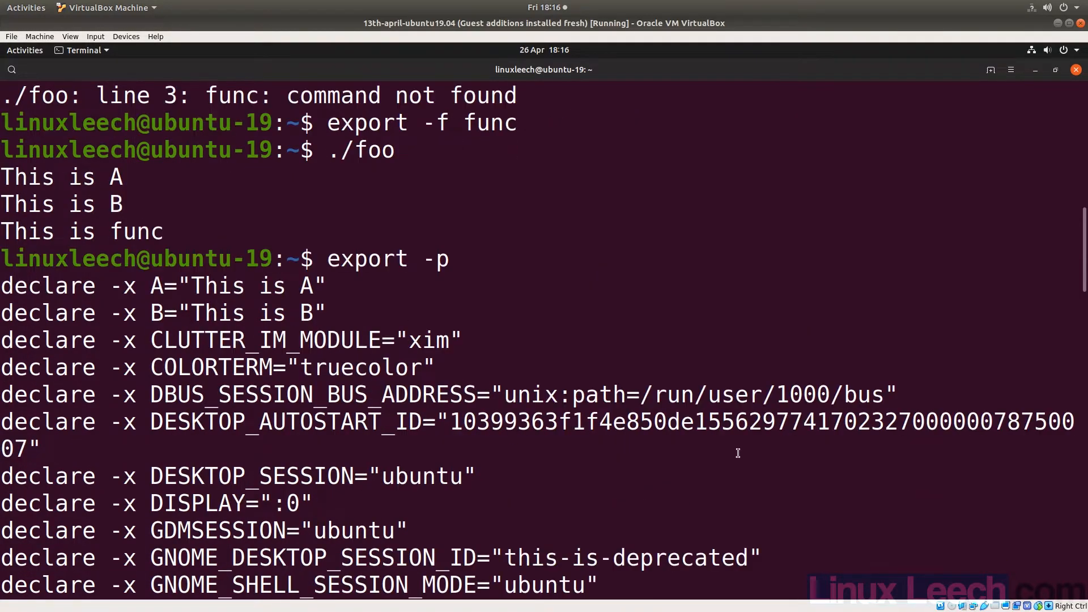
{"action": "scroll", "scroll_direction": "down", "scroll_amount": 3}
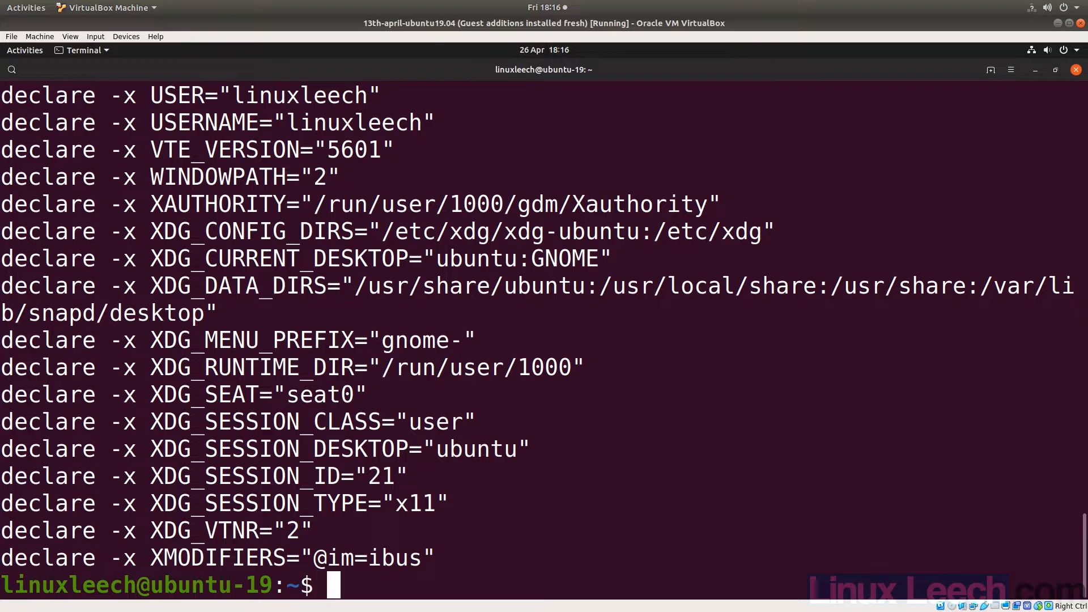
{"action": "type", "text": "export -n"}
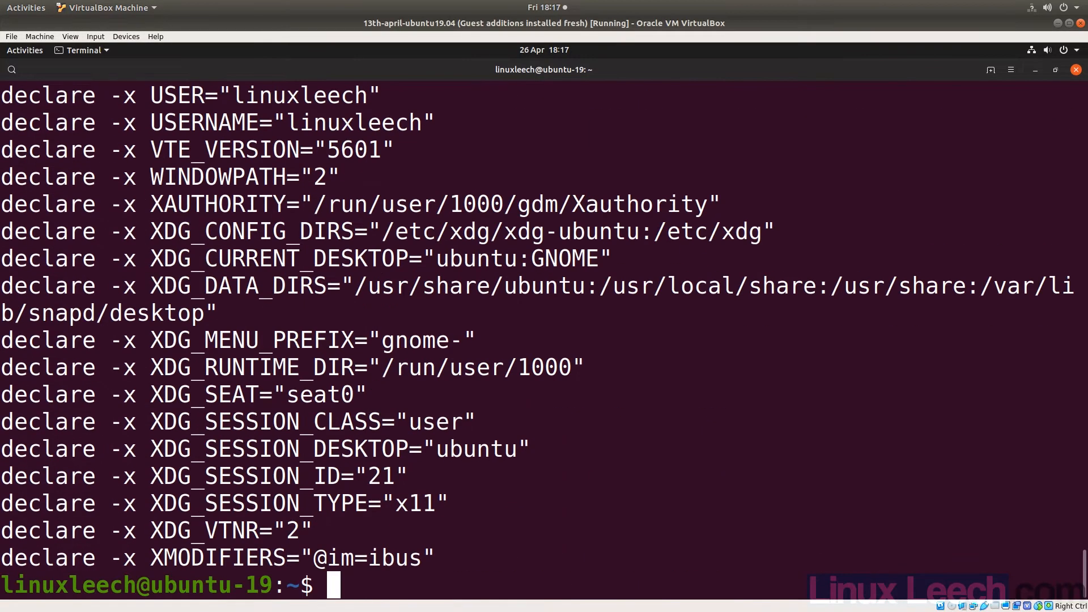
Run declare -x A to mark variable A as exported.
{"action": "type", "text": "declare"}
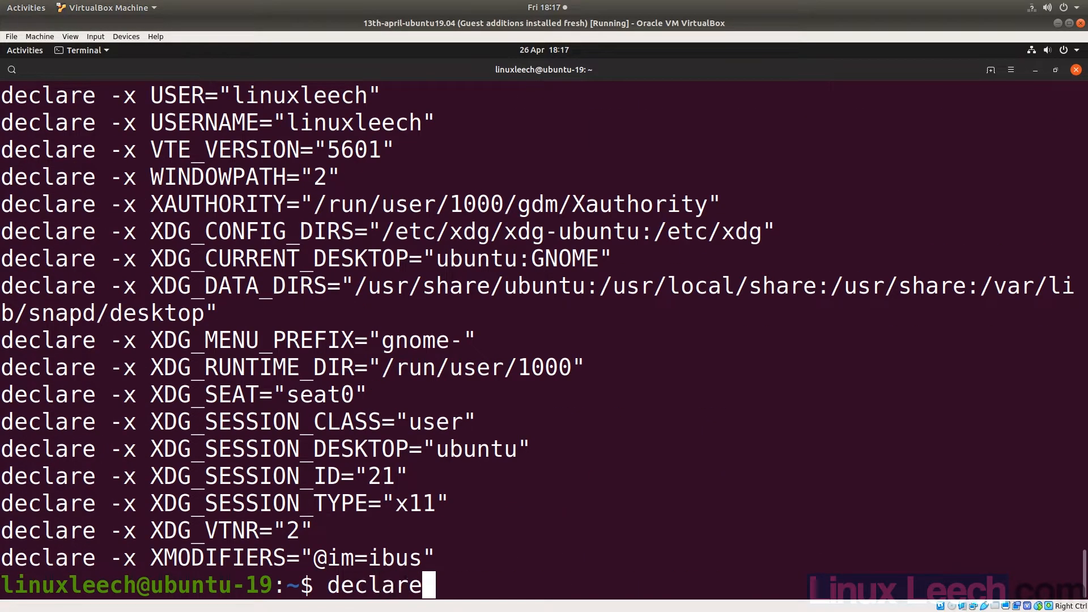
{"action": "type", "text": "-x"}
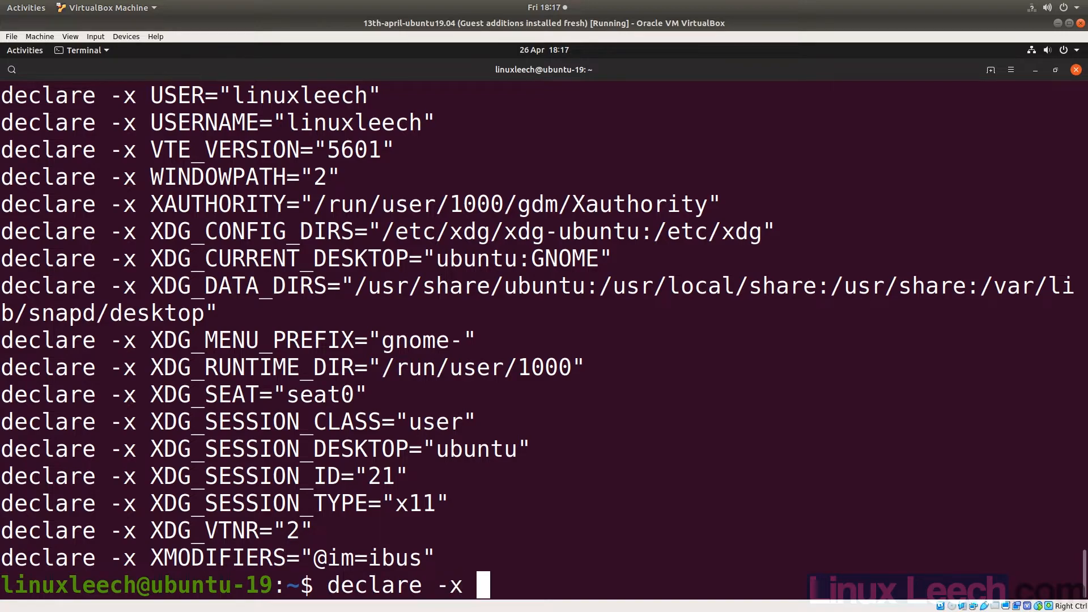
{"action": "type", "text": "A"}
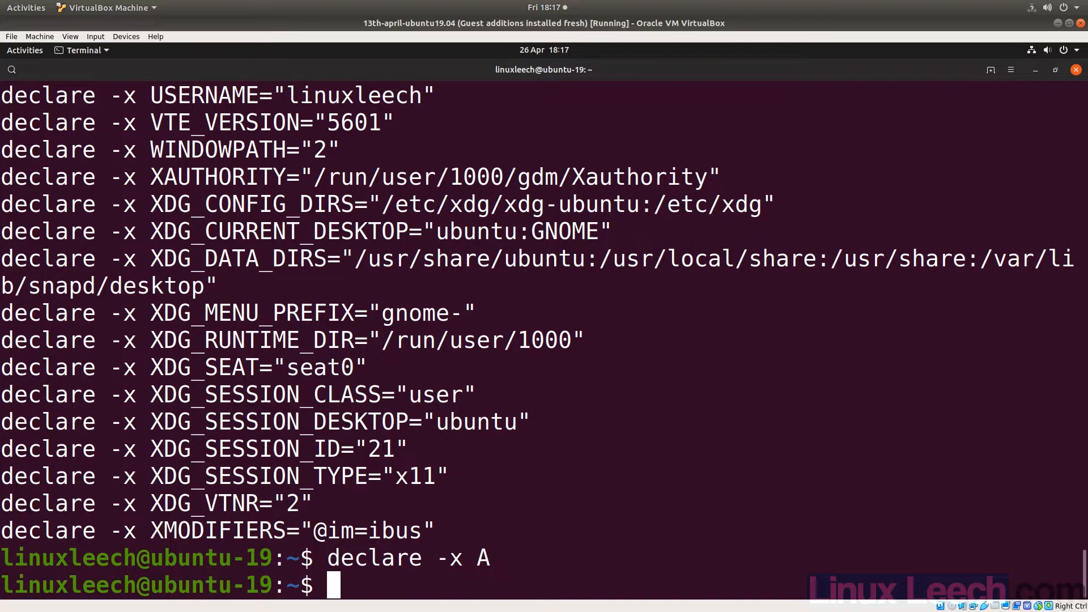
{"action": "type", "text": "export -"}
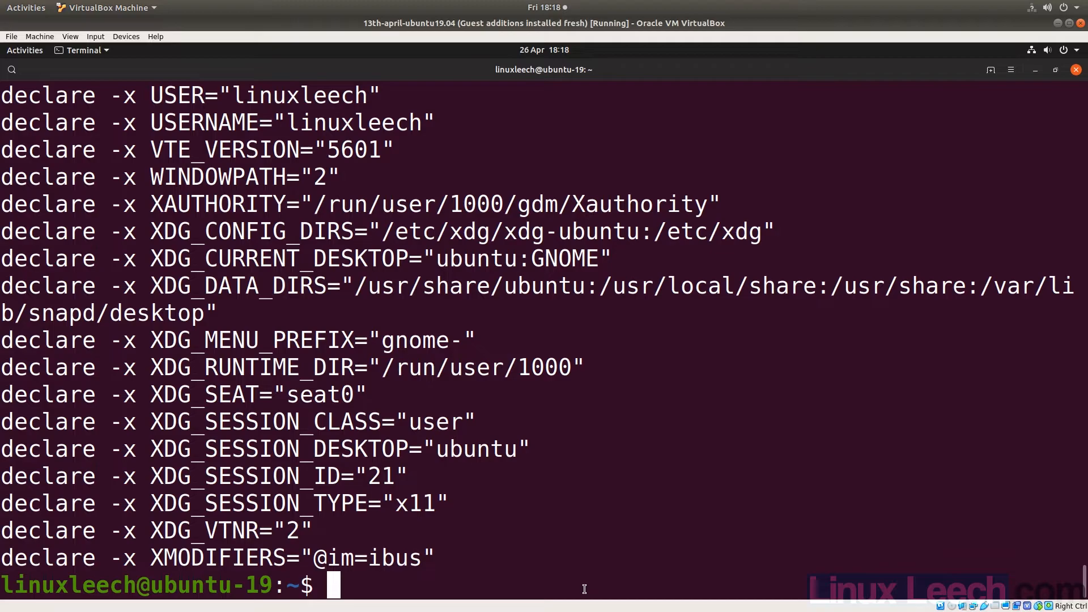
Unexport B with declare +x B after misspelled delcare fails, then type export -p.
{"action": "type", "text": "d"}
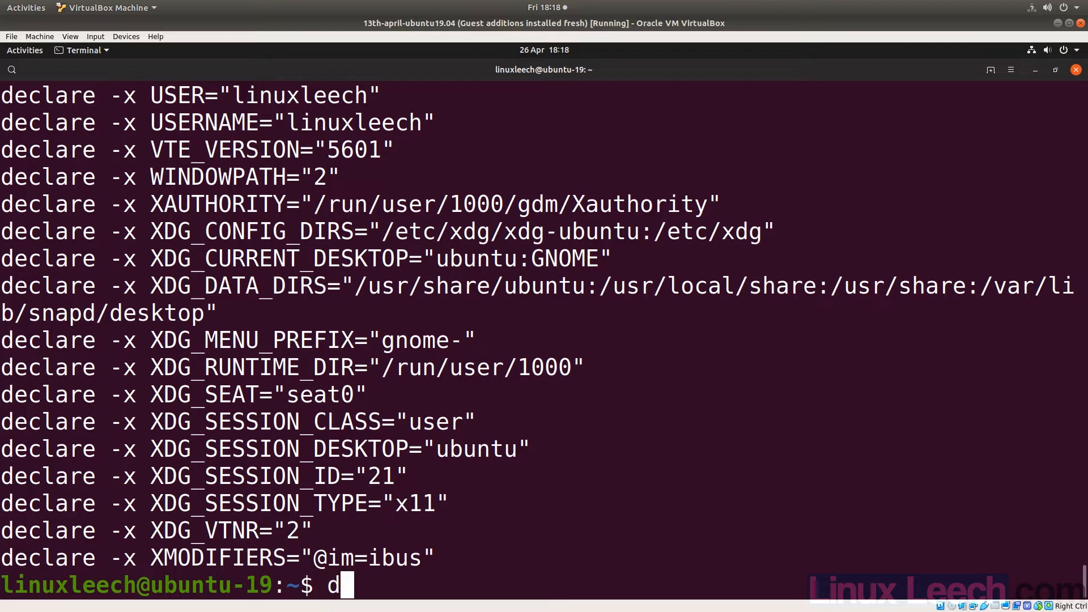
{"action": "type", "text": "elcare"}
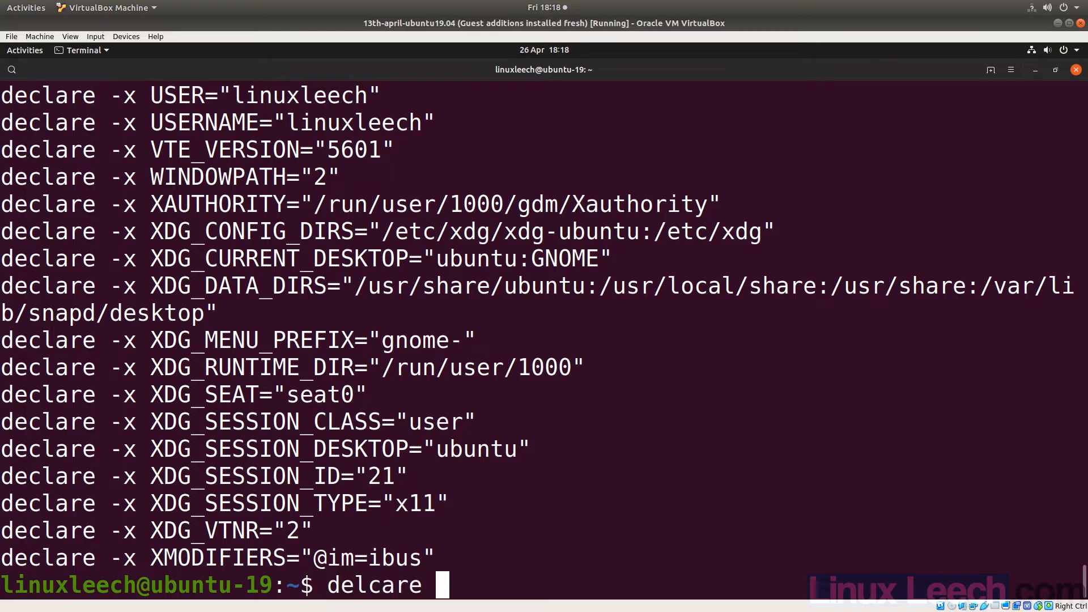
{"action": "type", "text": "+x B"}
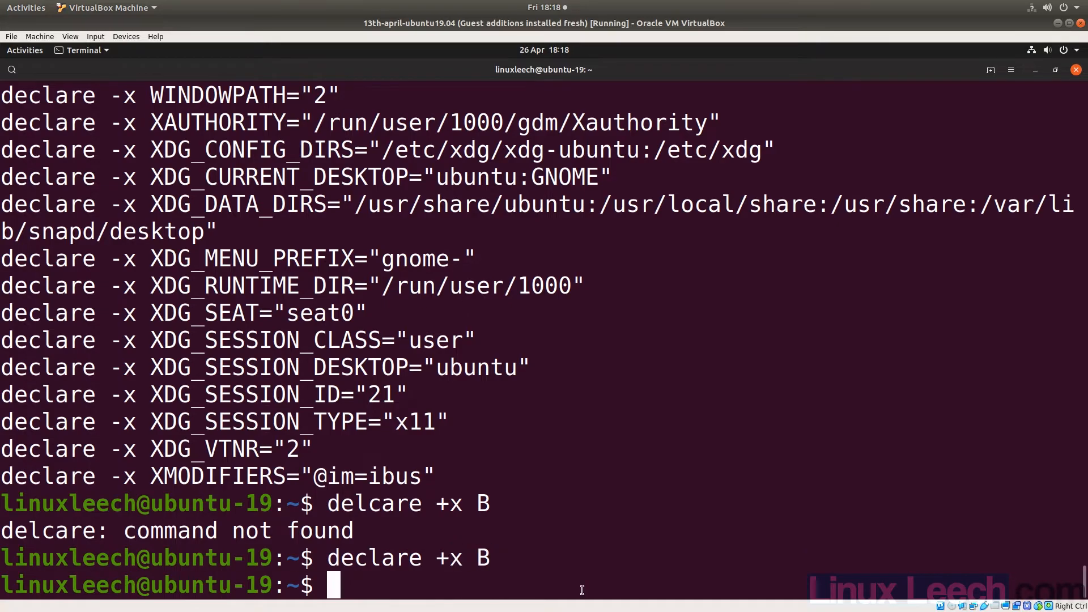
{"action": "type", "text": "export -p"}
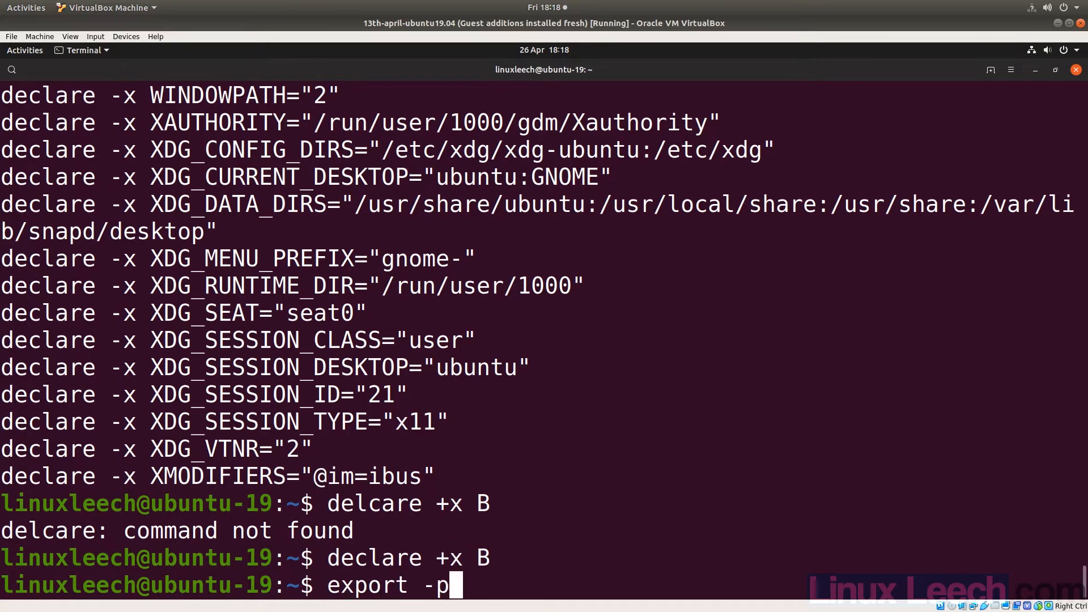